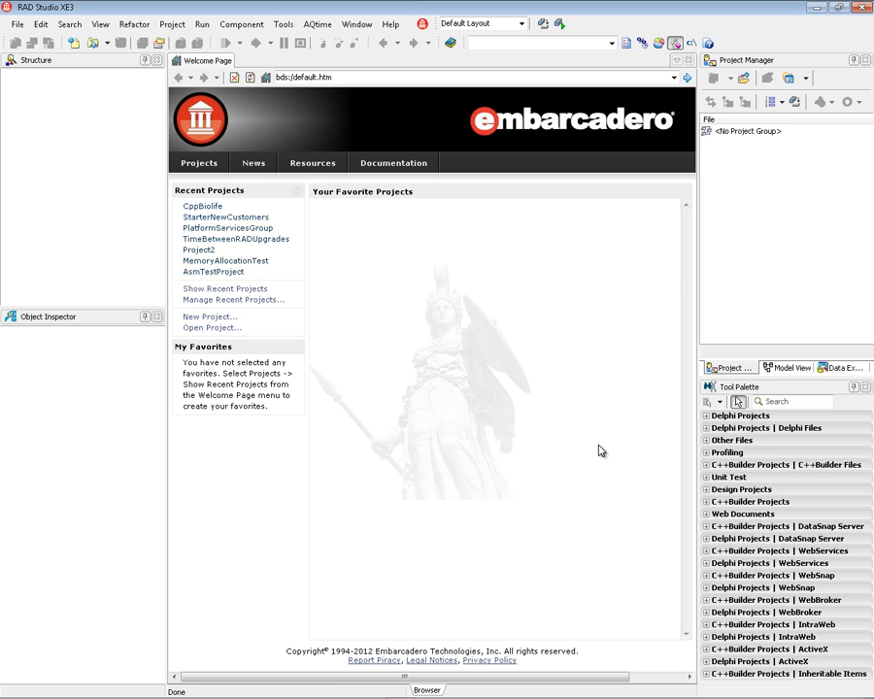
mouse_move(15, 27)
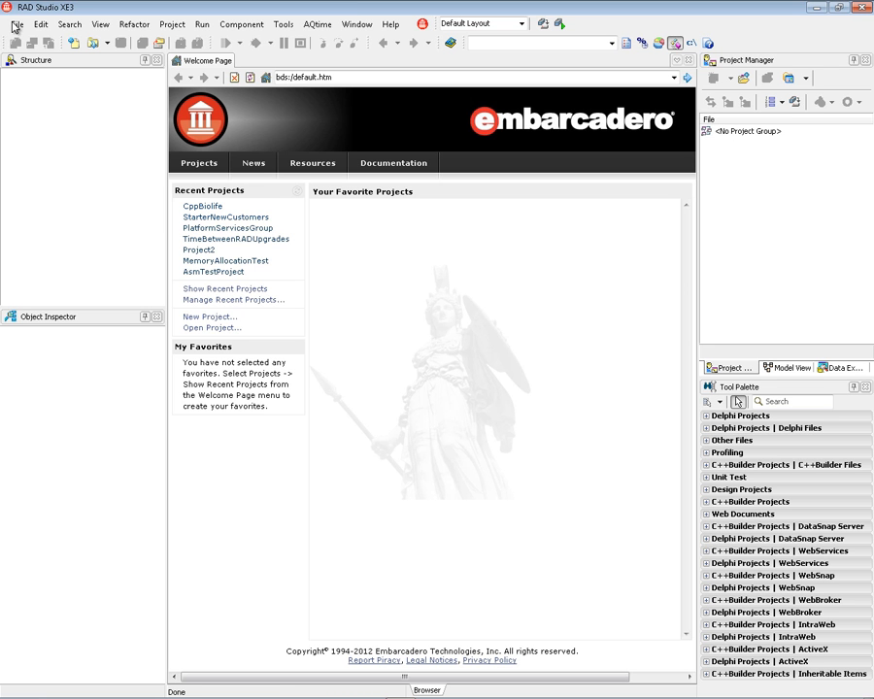
Create a new C++Builder FireMonkey Desktop Application, confirming the HD FireMonkey Application type
click(16, 23)
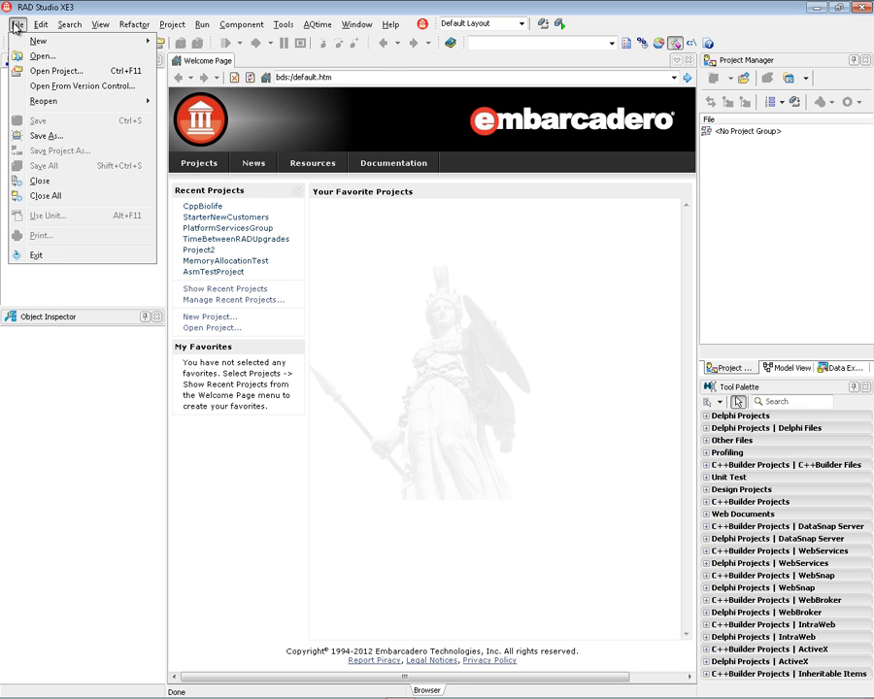
mouse_move(39, 41)
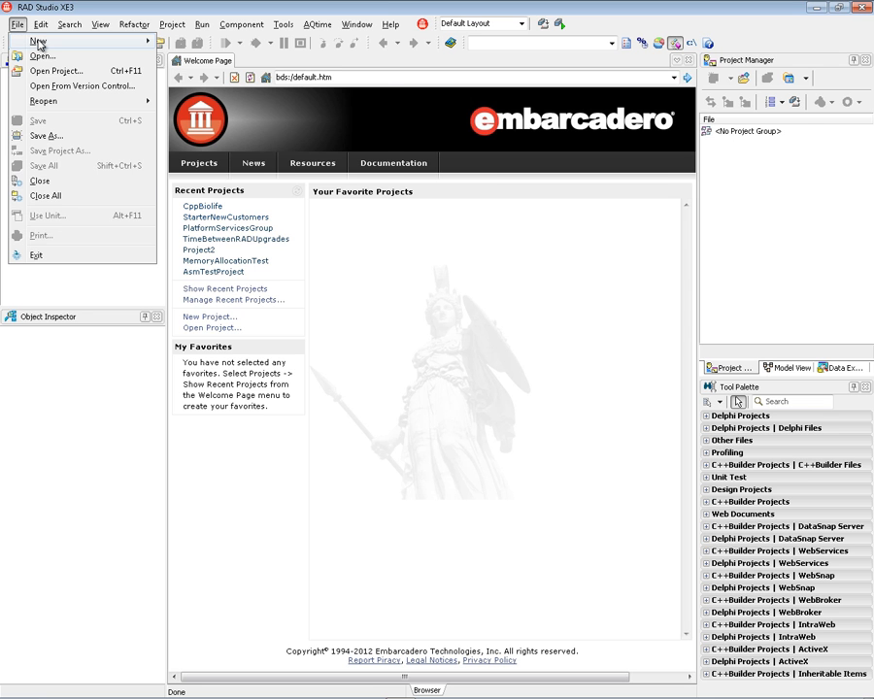
click(39, 40)
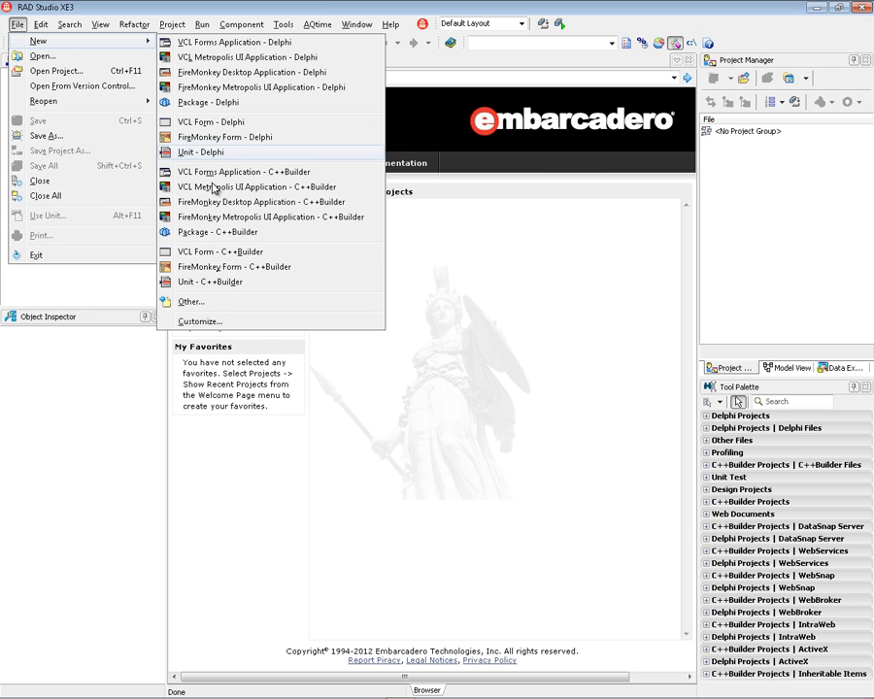
click(254, 200)
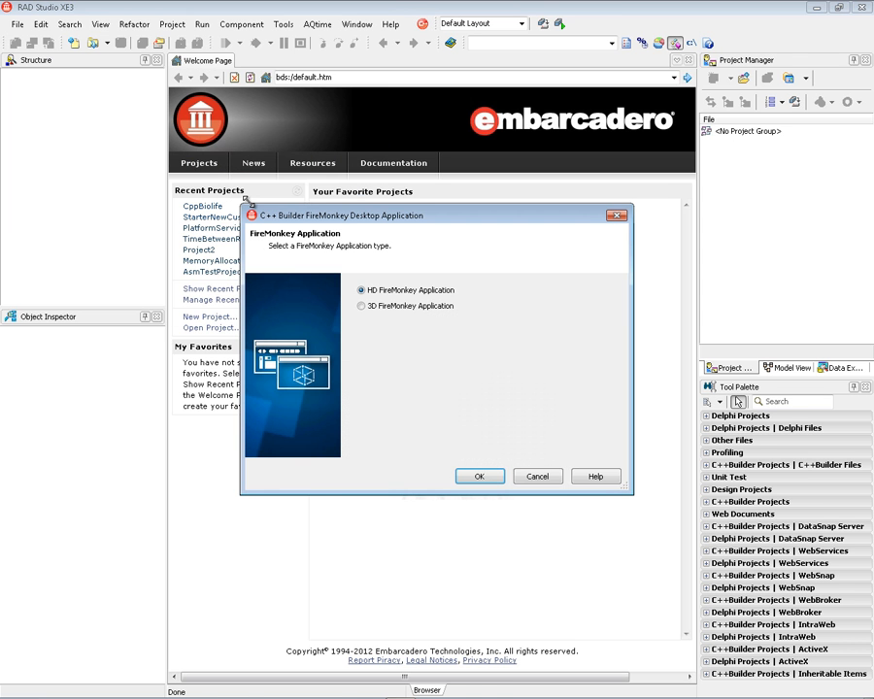
click(478, 476)
text(t)
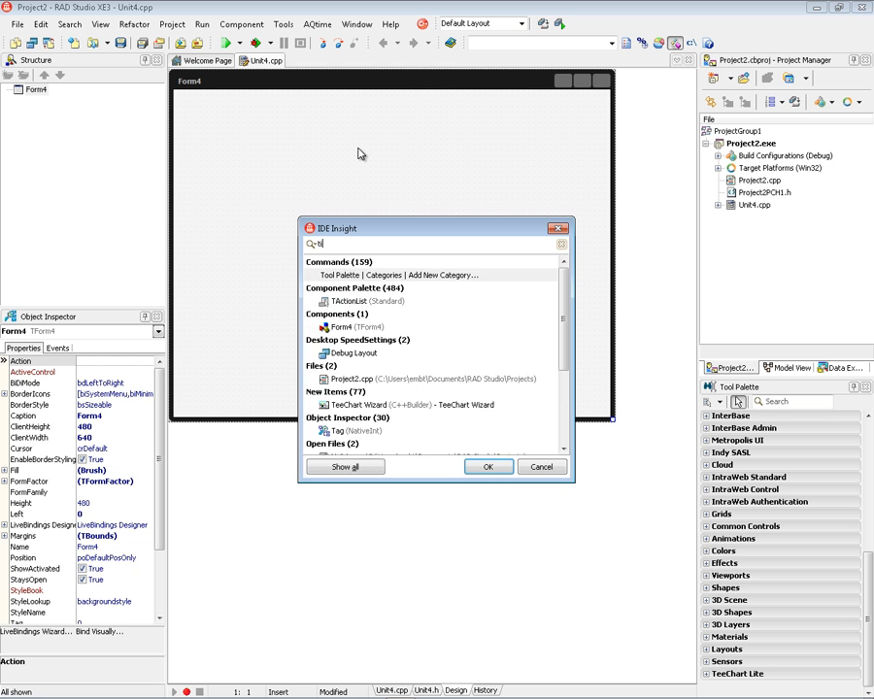
Add a TIBDatabase via IDE Insight and place IBDatabase1 near the form's top-right corner
text(ibdata)
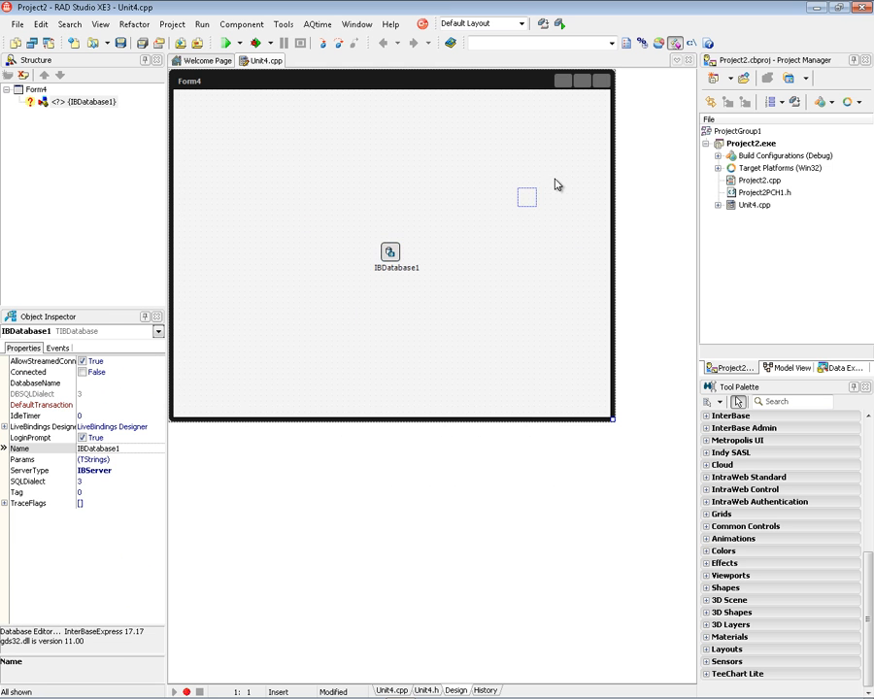
drag(391, 252, 560, 148)
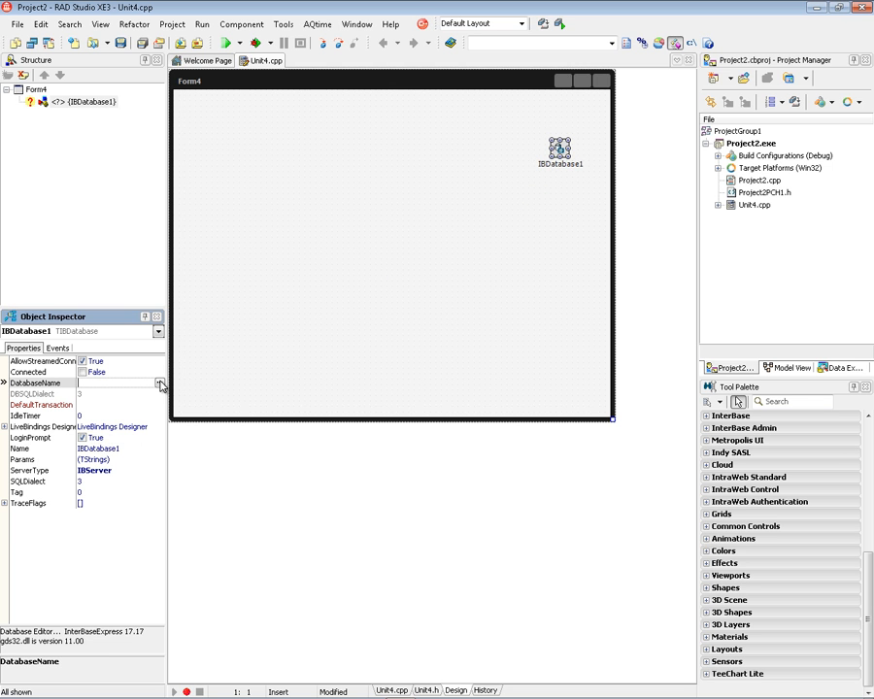
Set DatabaseName to EMPLOYEE.GDB from Public Documents\RAD Studio\10.0\Samples\Data
click(160, 383)
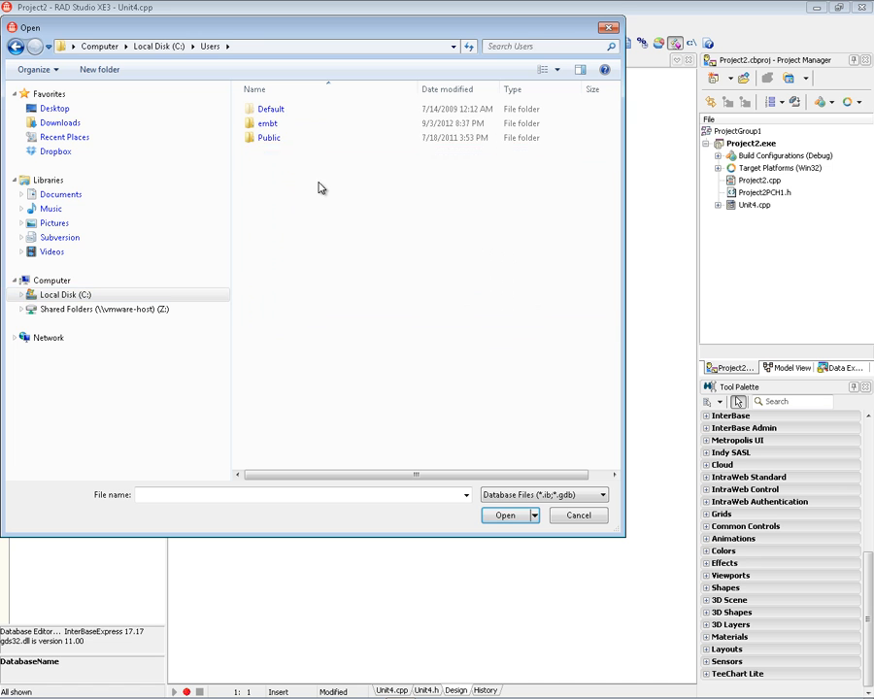
double_click(269, 136)
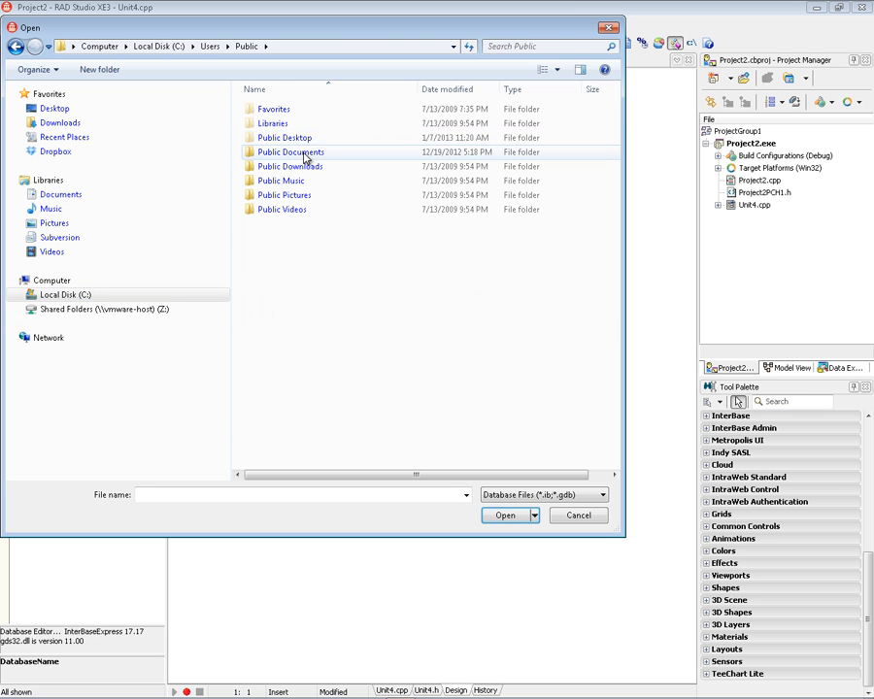
double_click(292, 151)
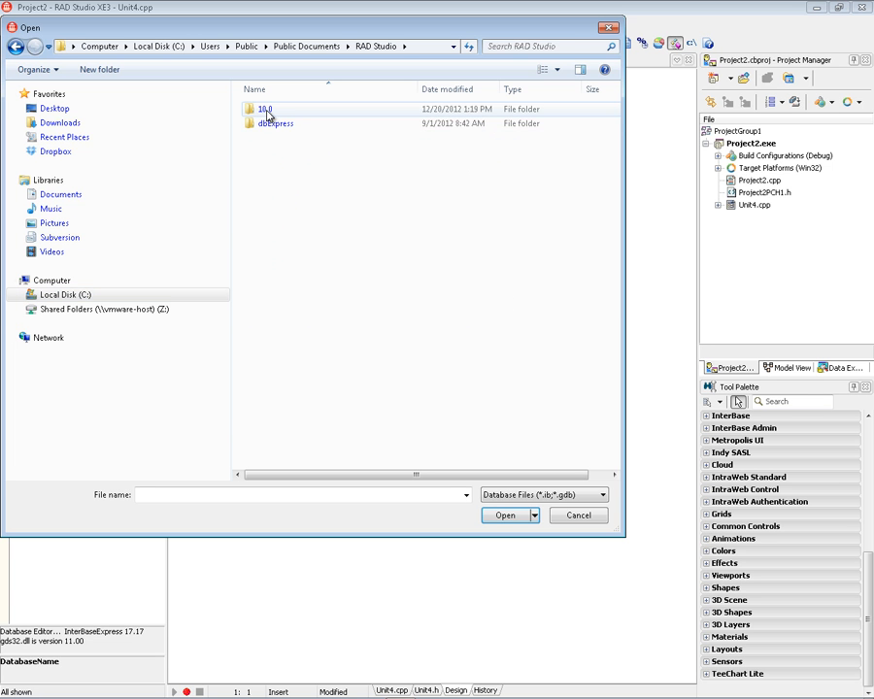
double_click(264, 109)
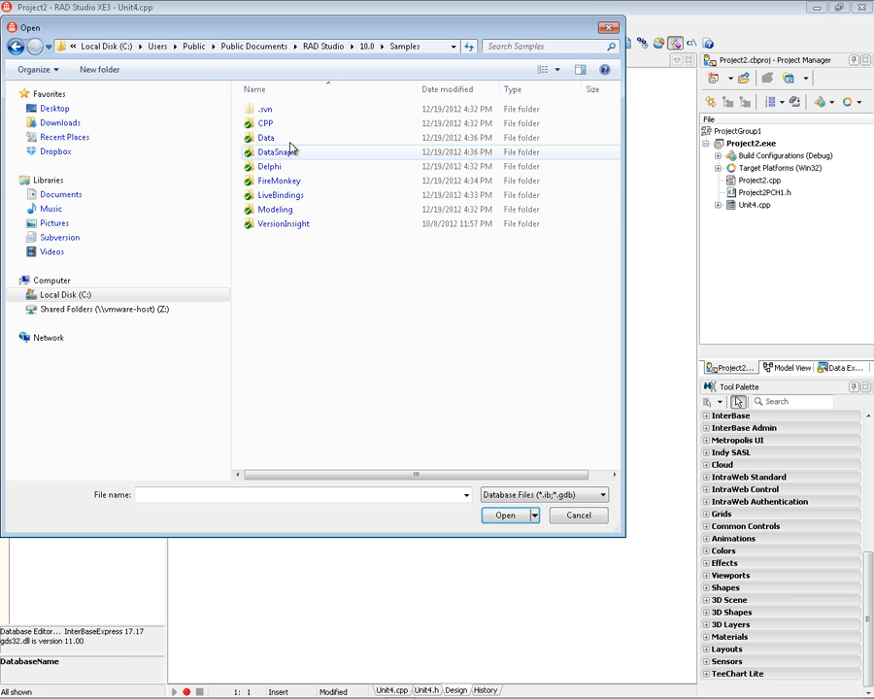
double_click(266, 136)
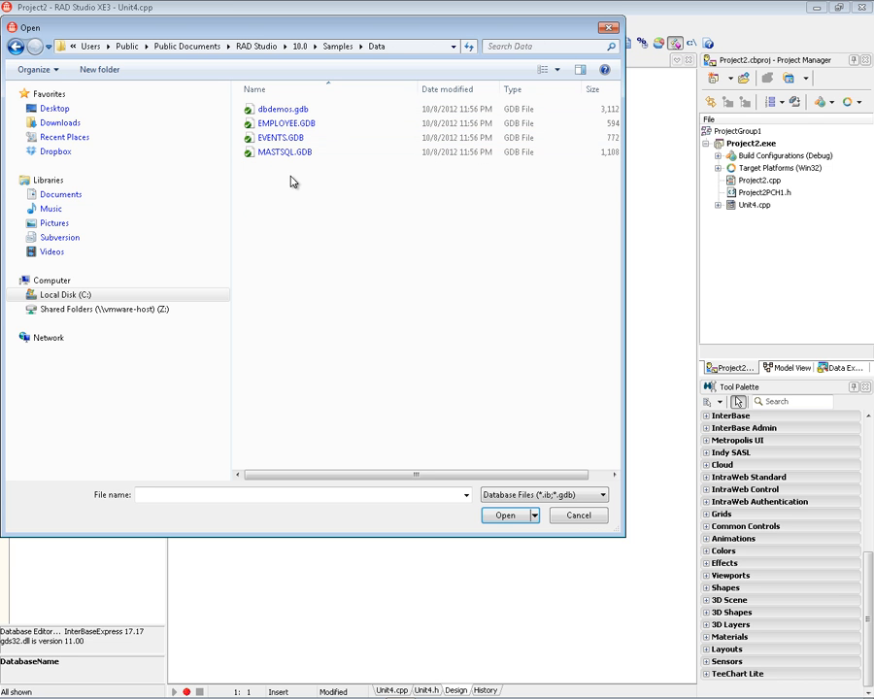
click(285, 124)
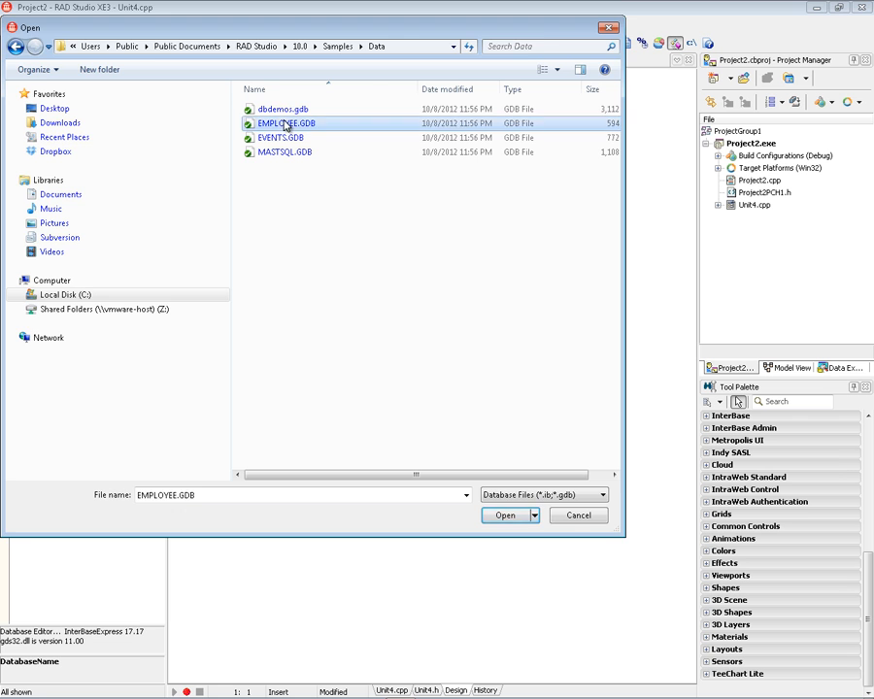
click(505, 514)
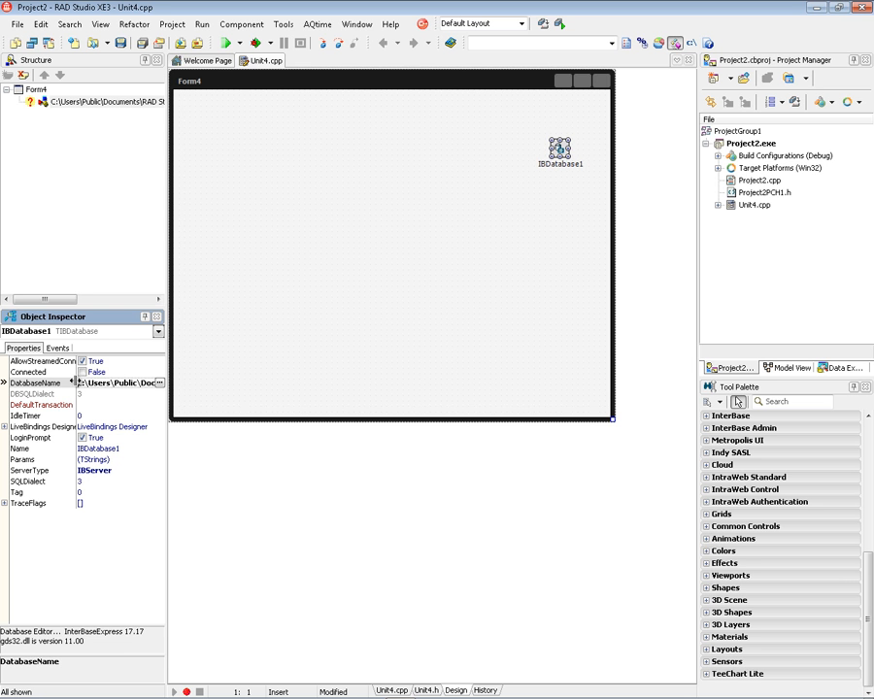
mouse_move(116, 383)
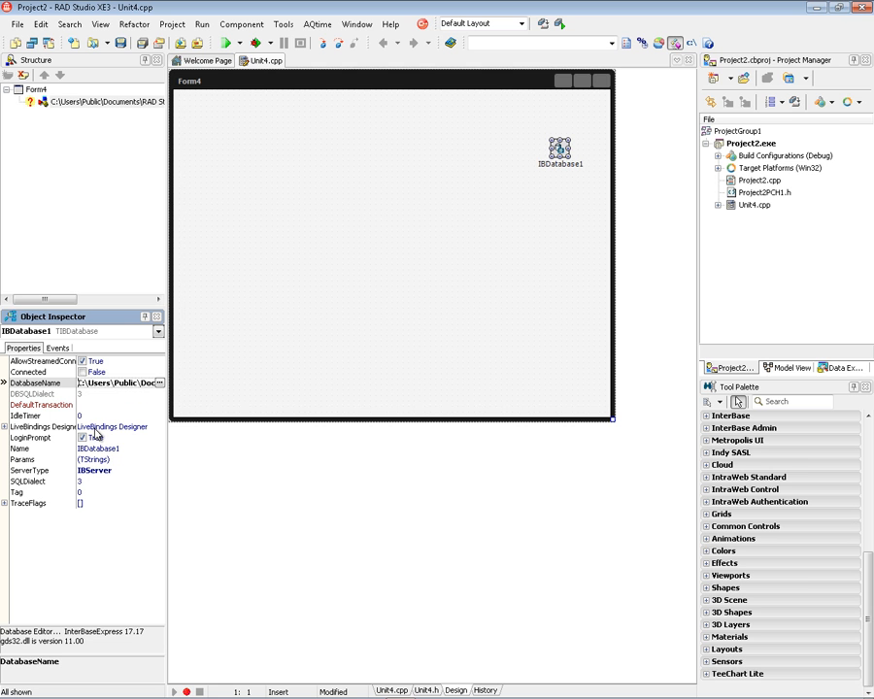
Set Connected to True and log in as SYSDBA to test the connection
click(38, 373)
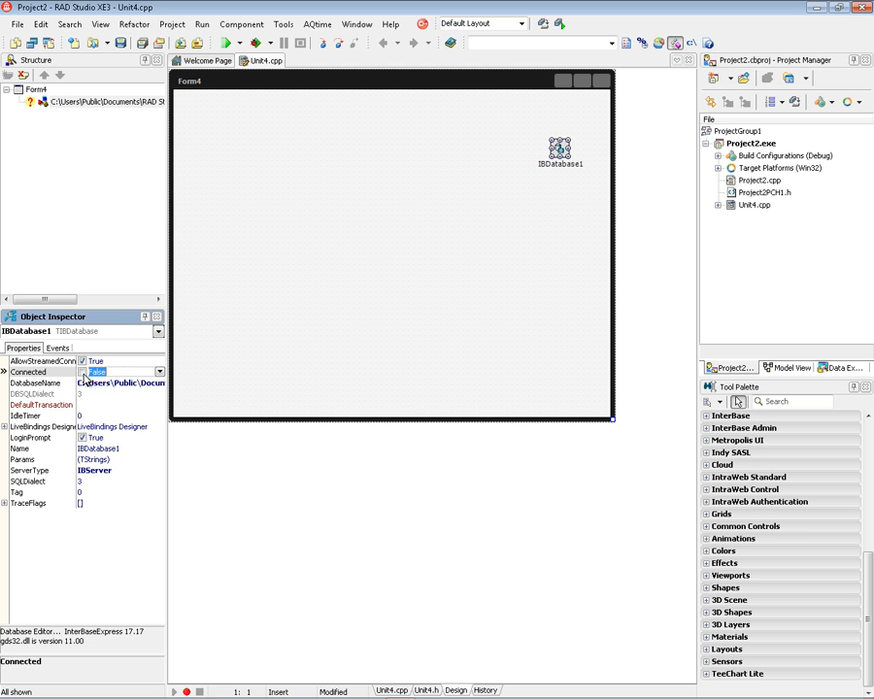
click(95, 373)
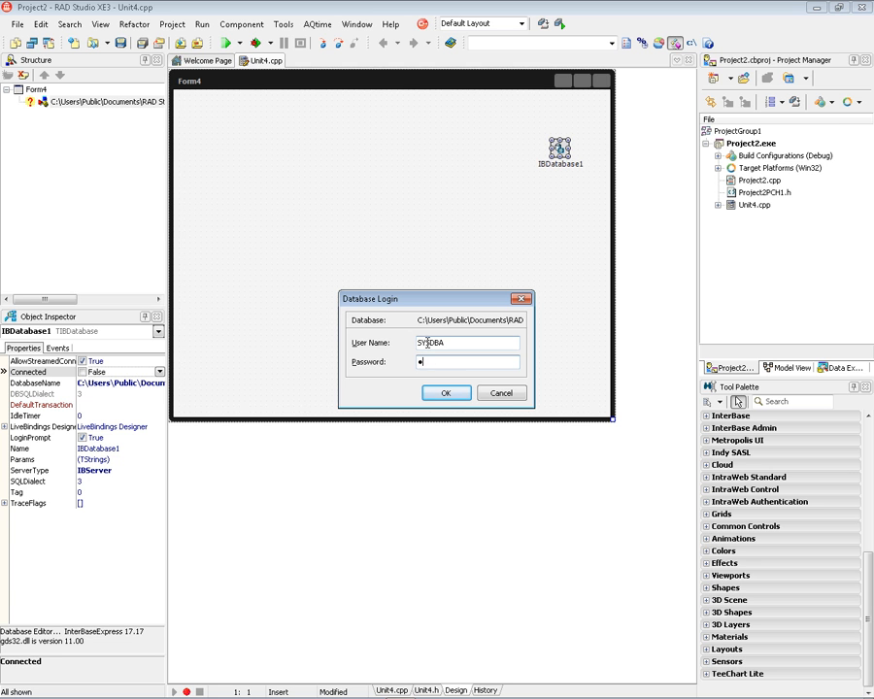
click(447, 393)
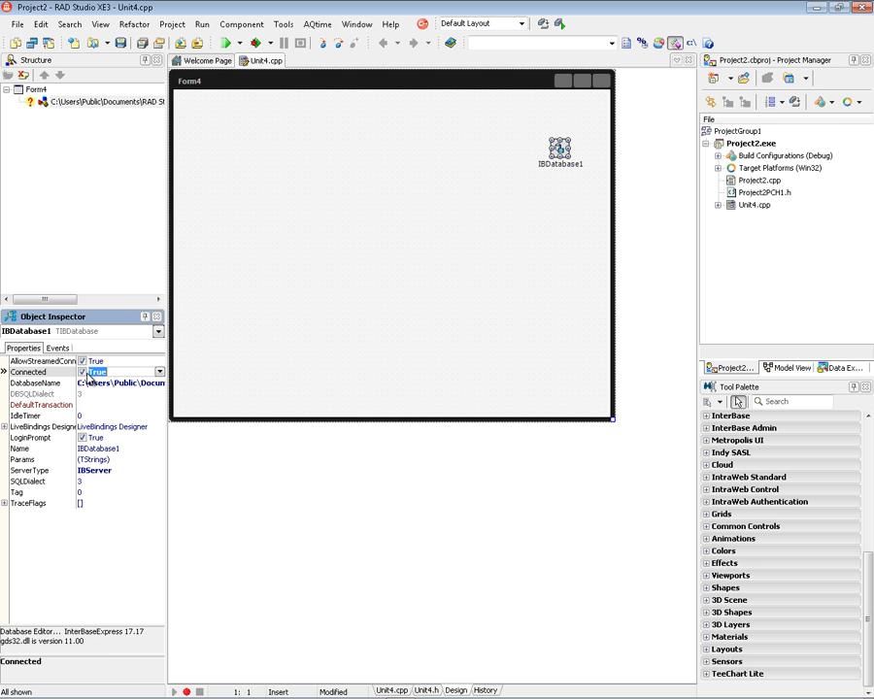
Store the SYSDBA user_name and password in Params and turn LoginPrompt off
click(81, 373)
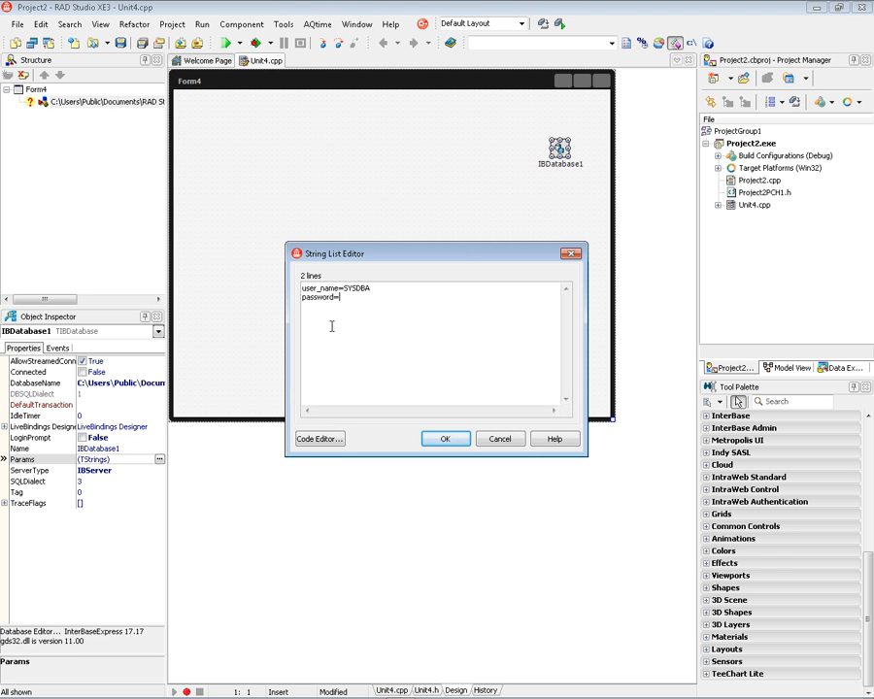
text(masterk)
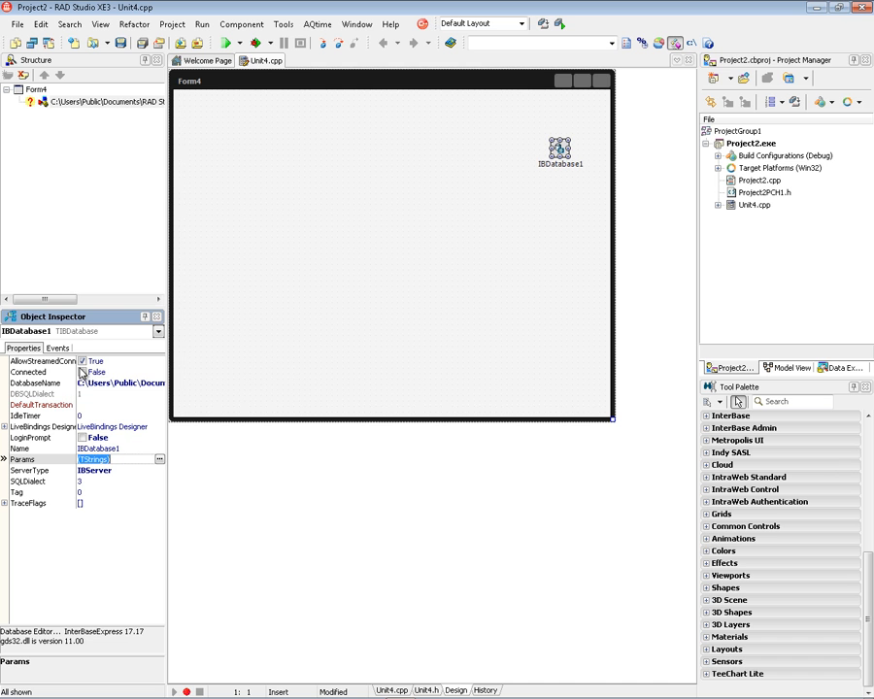
click(97, 373)
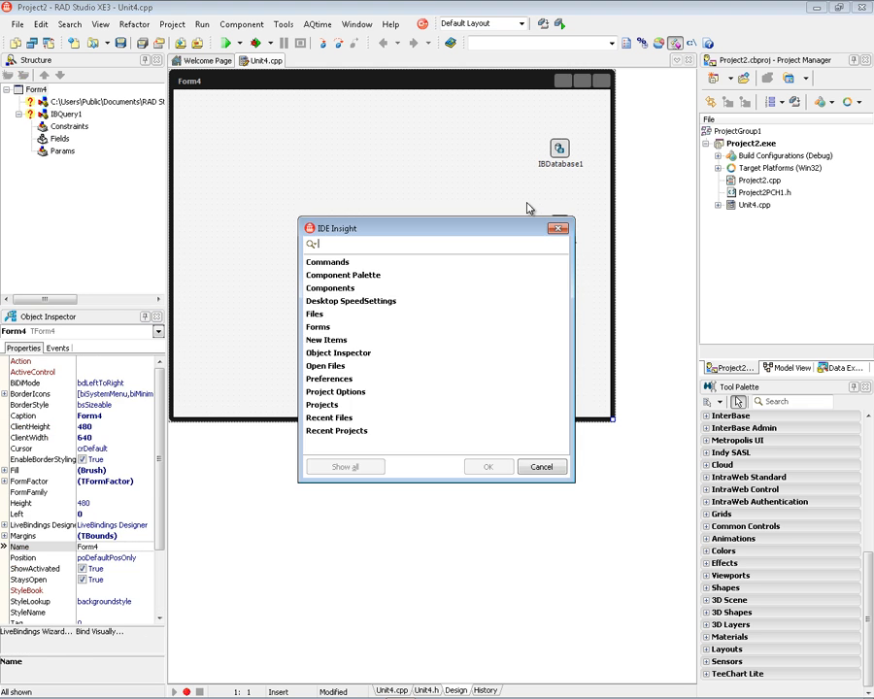
Add a TIBTransaction beside the components and set its DefaultDatabase to IBDatabase1
text(tibtra)
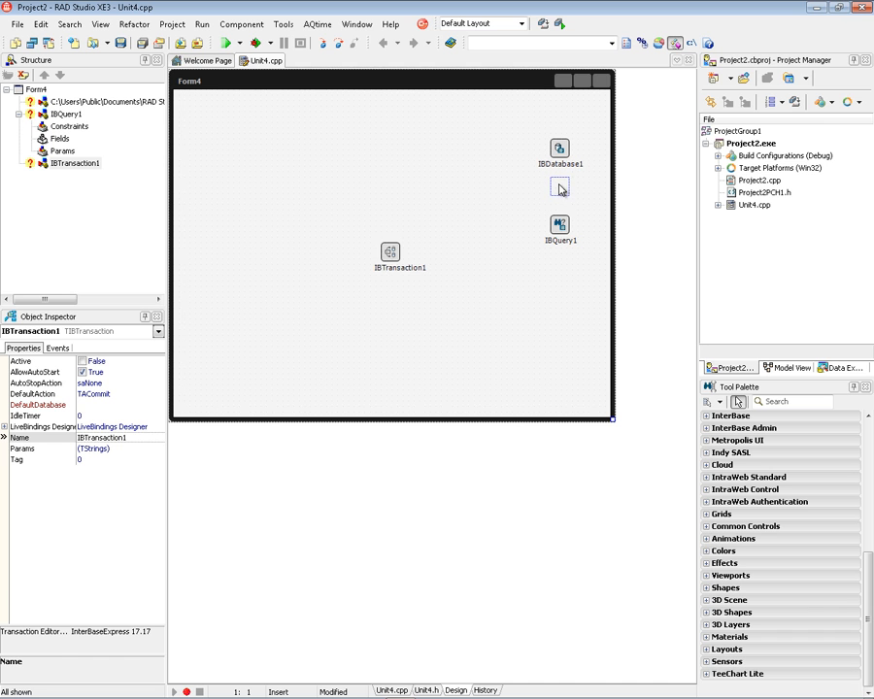
drag(392, 250, 560, 191)
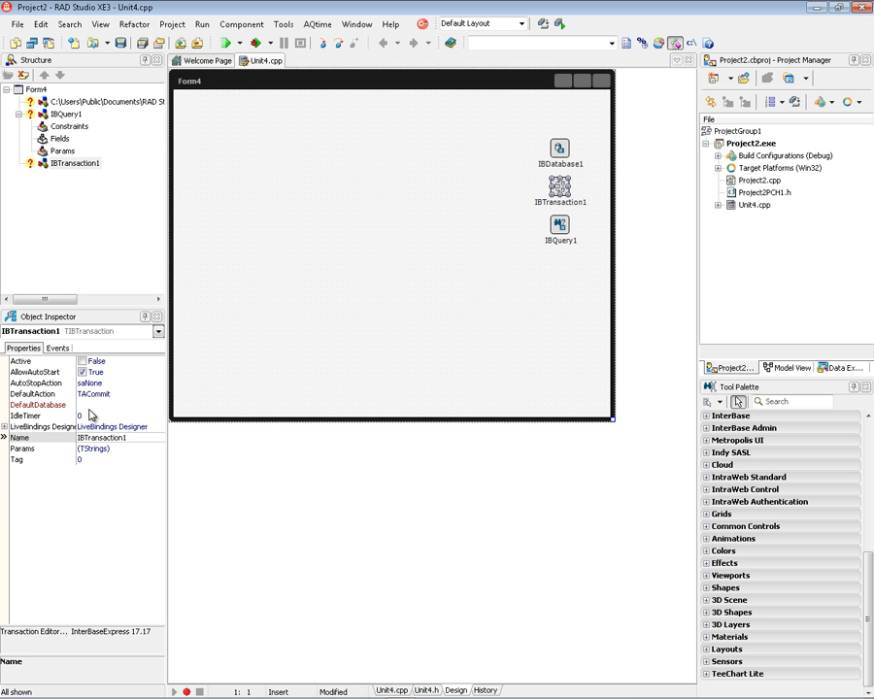
click(39, 406)
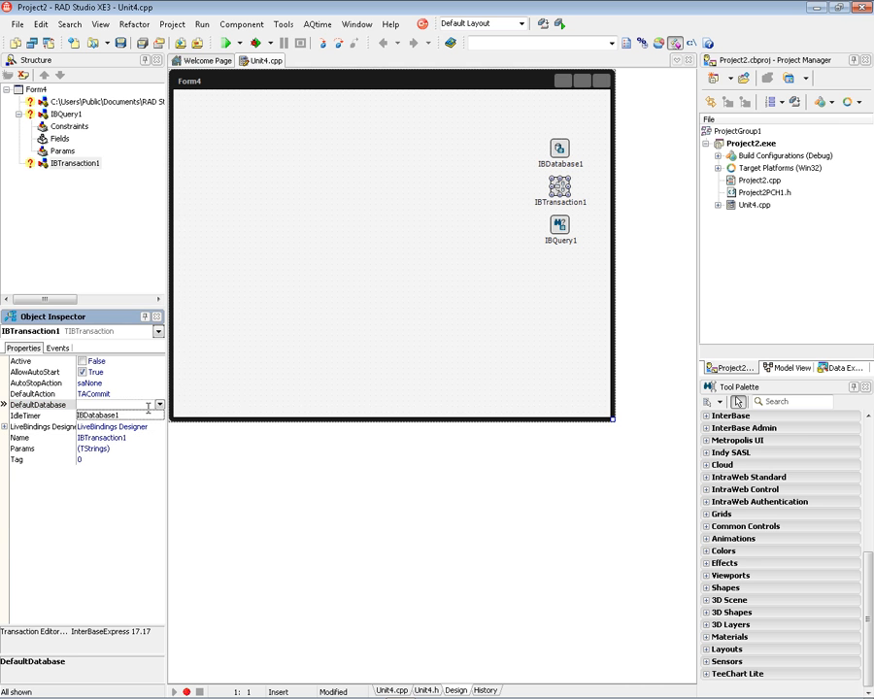
click(116, 404)
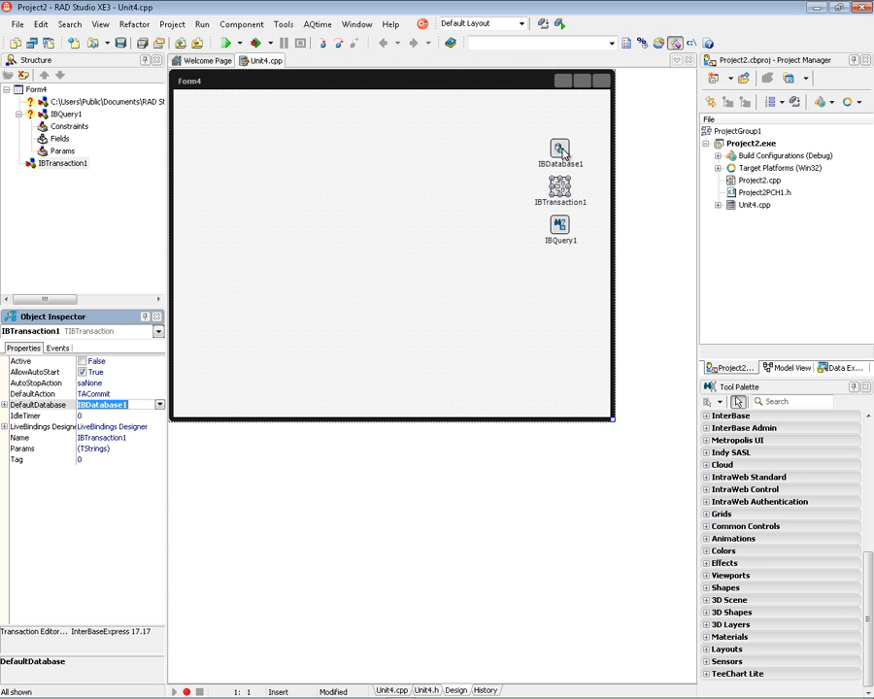
Set IBDatabase1's DefaultTransaction to IBTransaction1
click(560, 152)
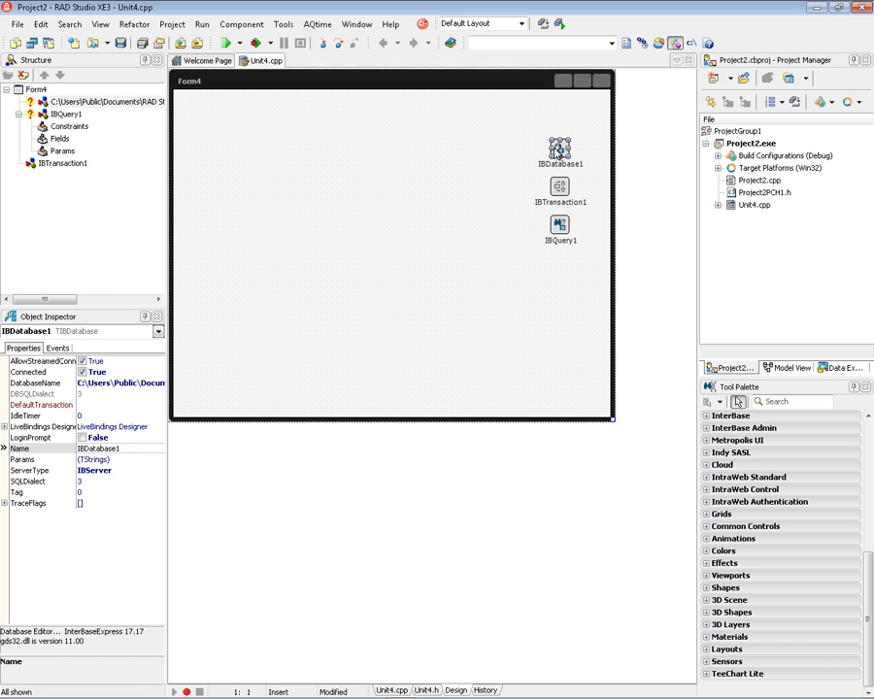
click(42, 406)
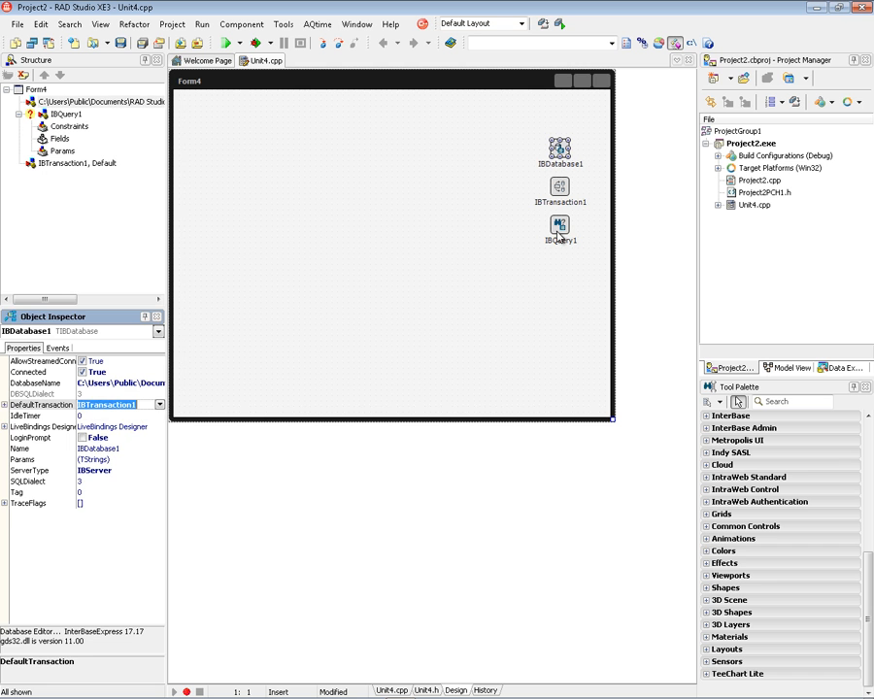
click(560, 226)
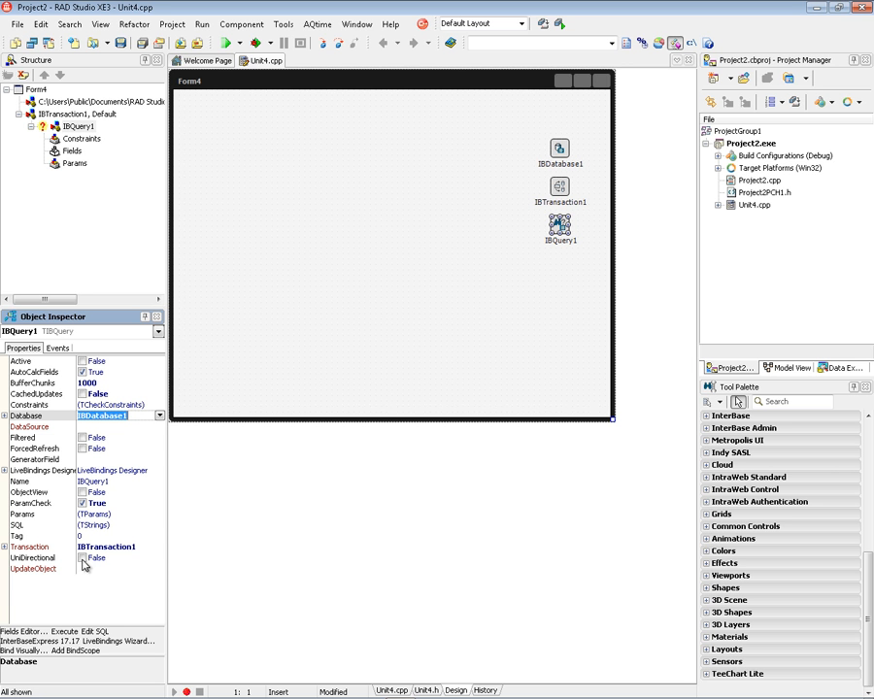
Edit IBQuery1's UniDirectional setting to keep it False
click(116, 557)
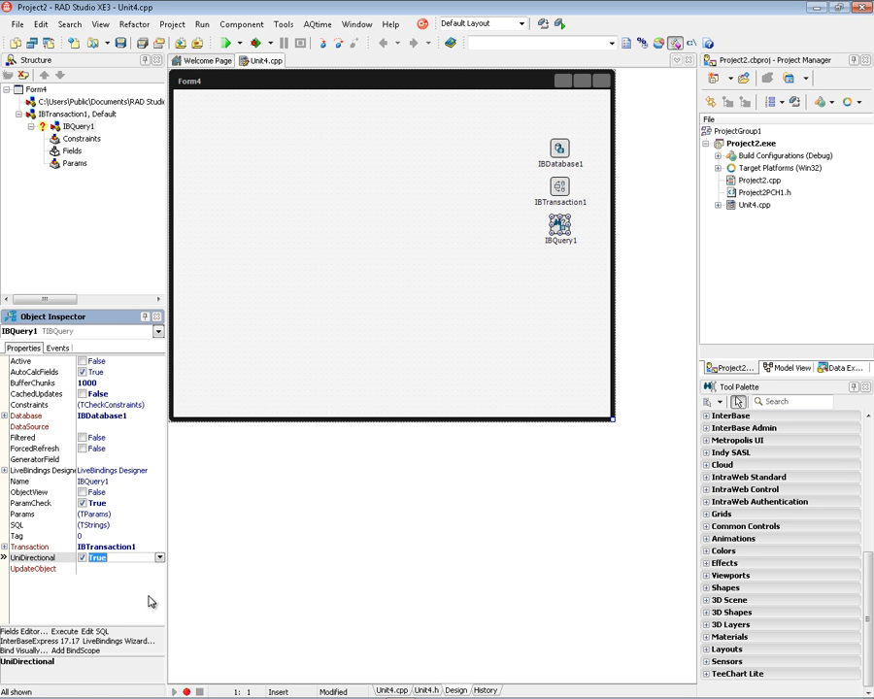
mouse_move(90, 567)
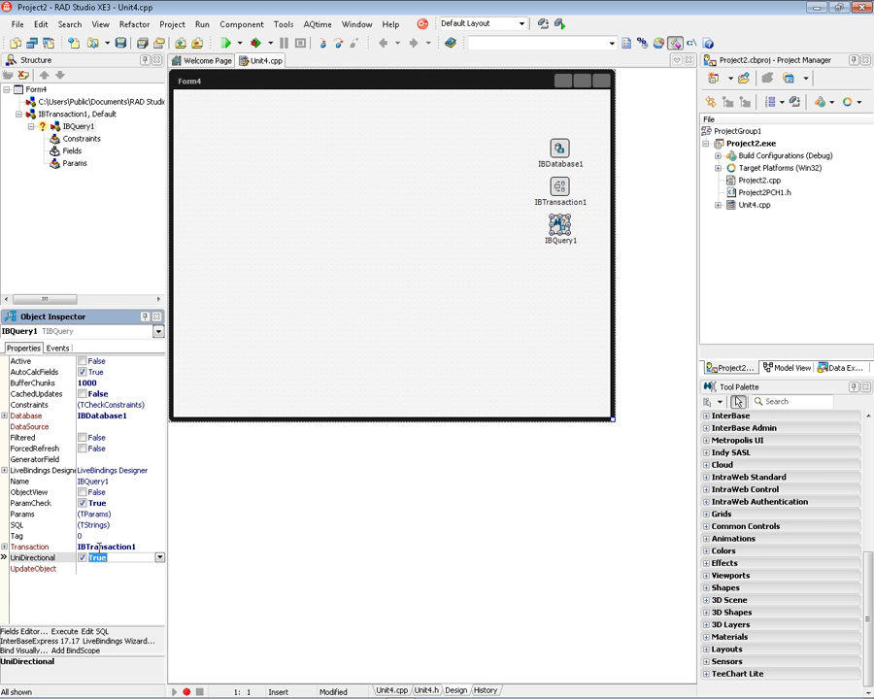
mouse_move(101, 528)
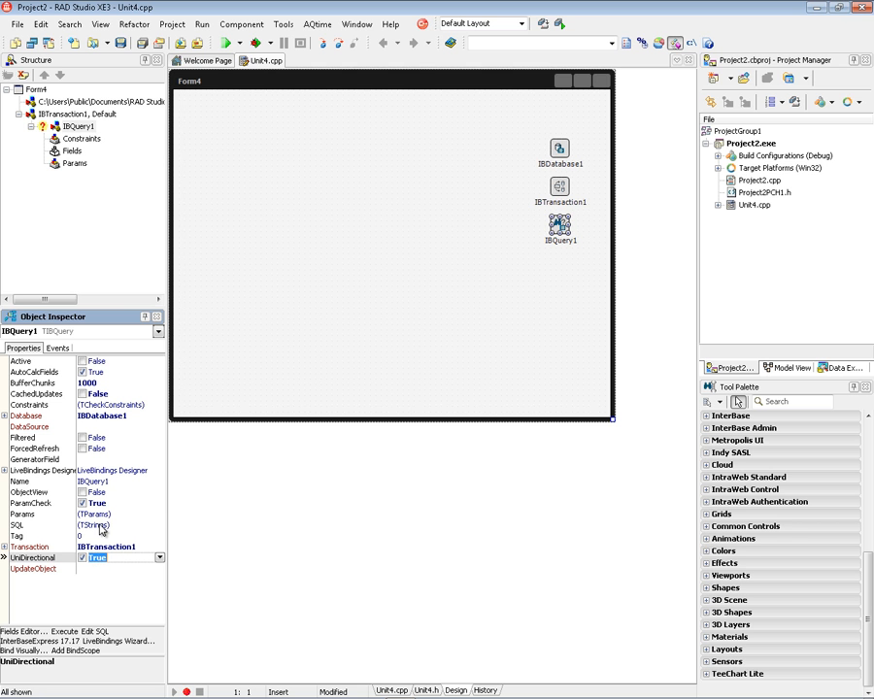
In IBQuery1's SQL editor, add the CUSTOMER table to the query's SQL
click(160, 525)
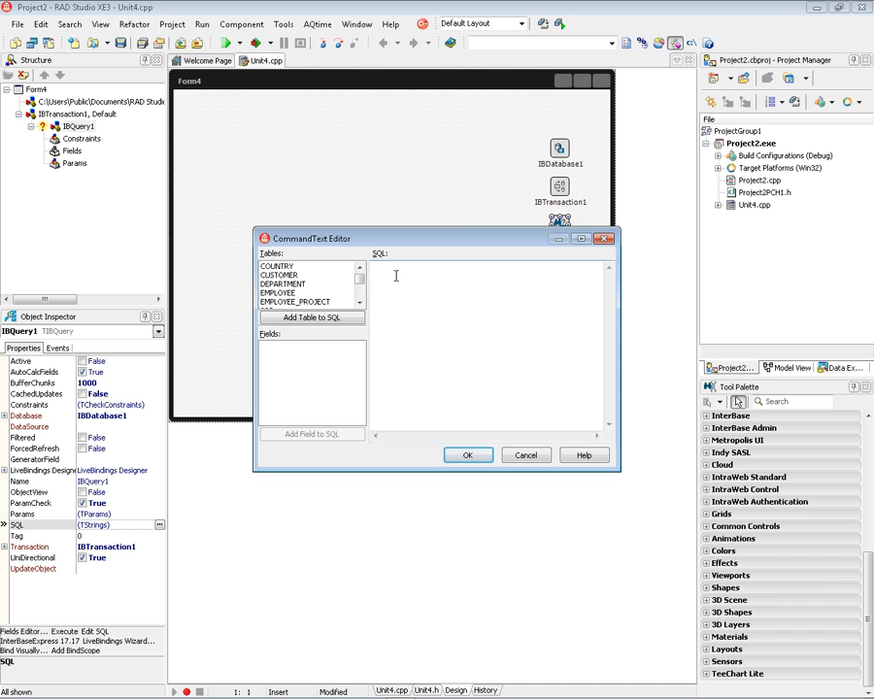
mouse_move(404, 307)
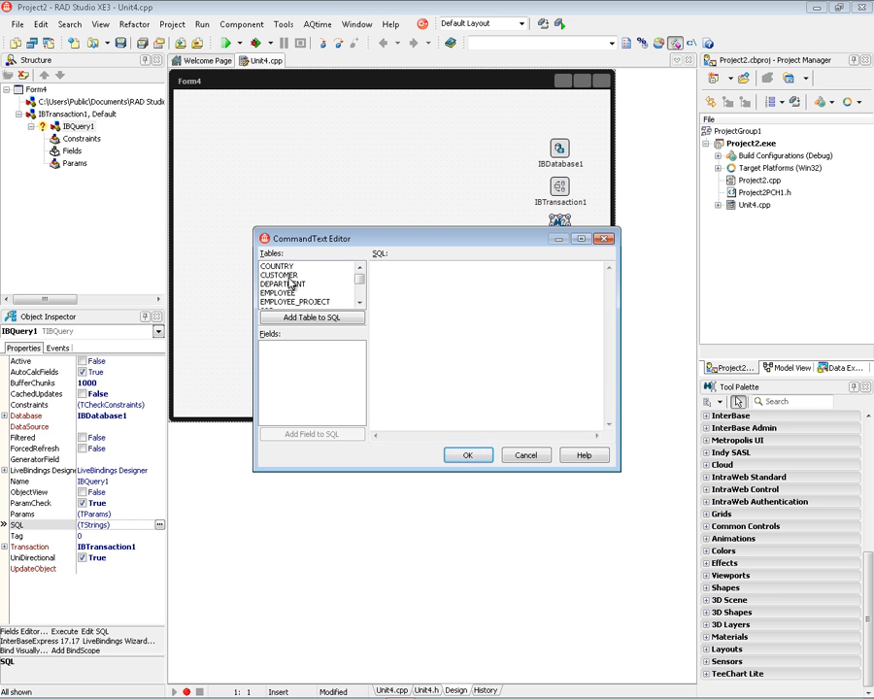
click(280, 276)
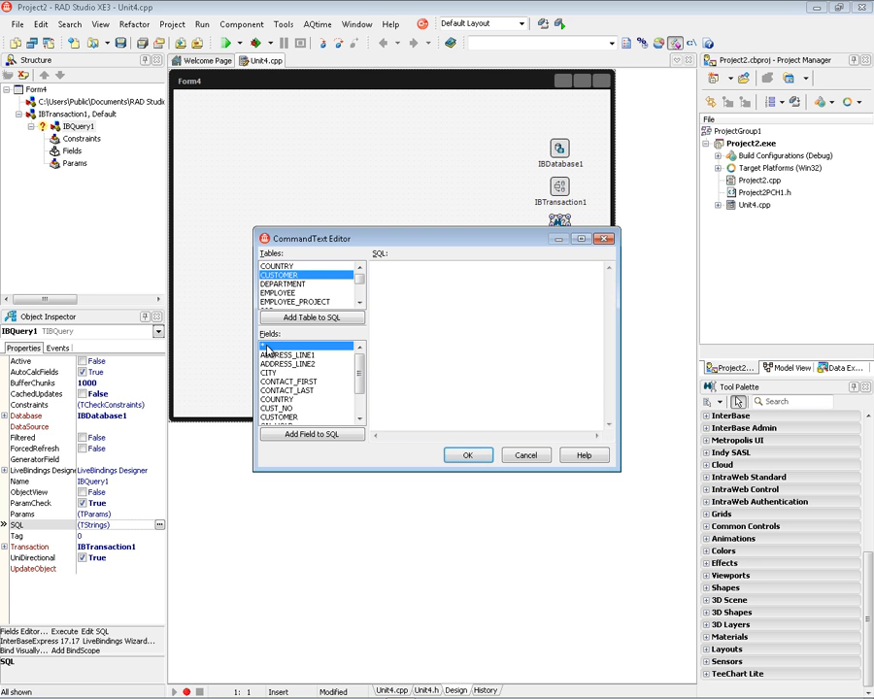
click(311, 318)
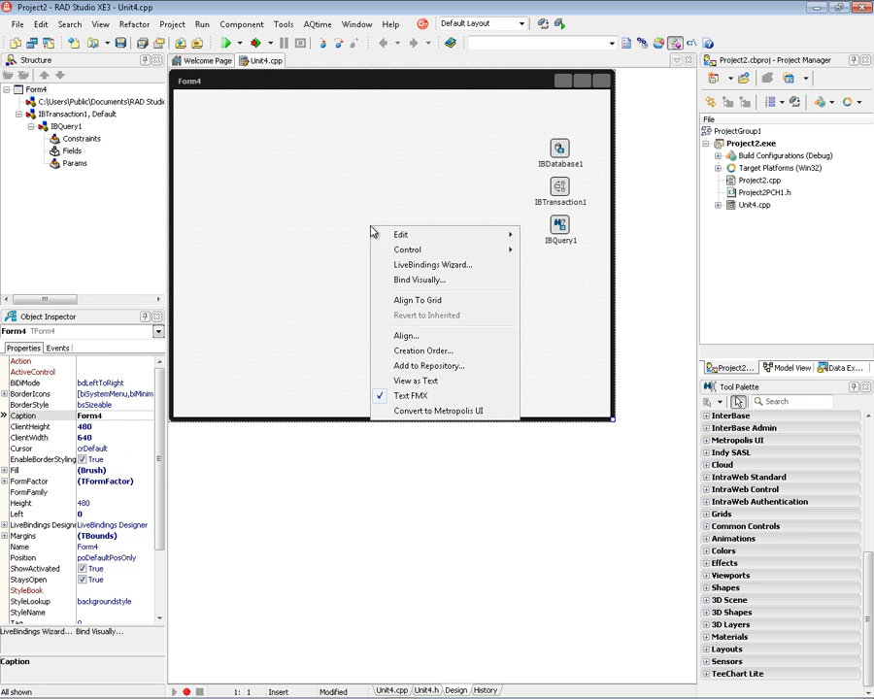
Use the LiveBindings Wizard to link a grid to IBQuery1 with a data source navigator
click(431, 264)
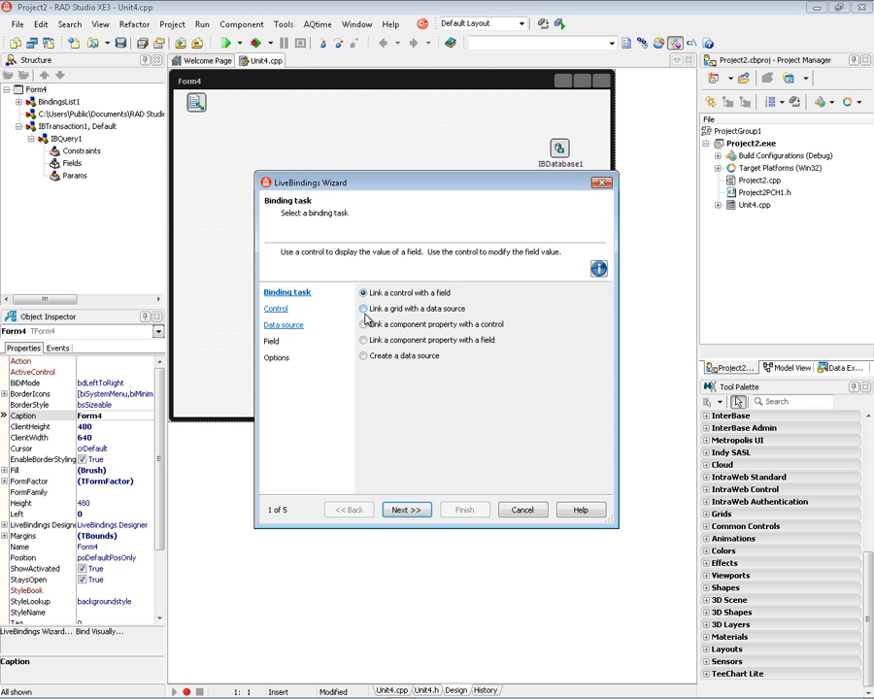
click(363, 309)
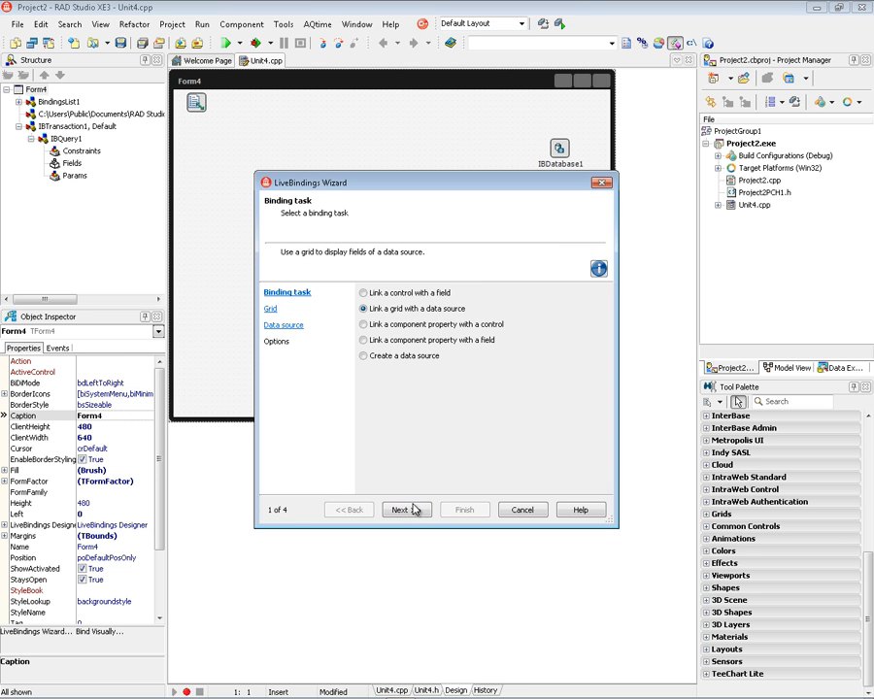
click(400, 508)
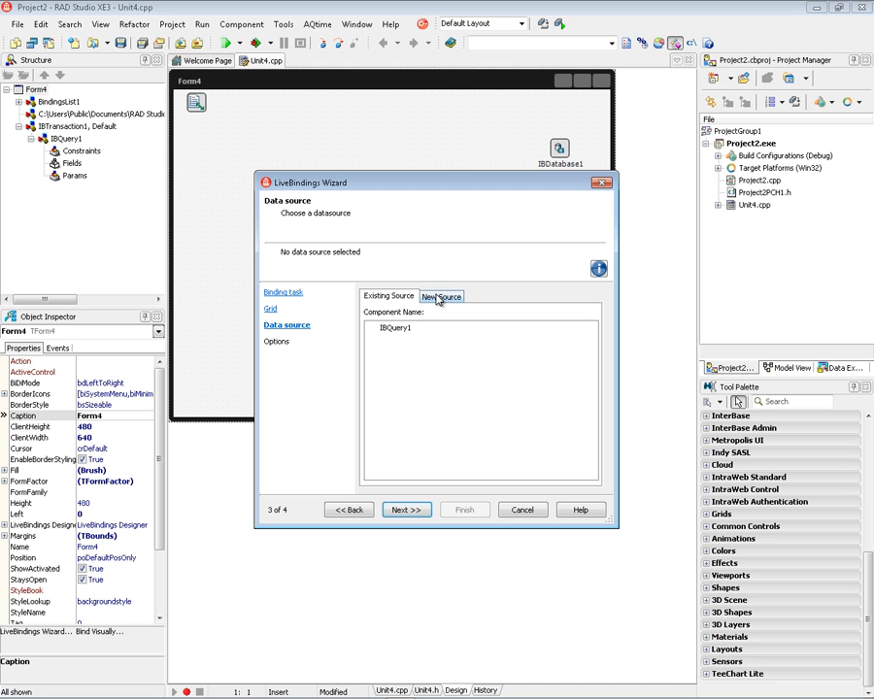
click(441, 296)
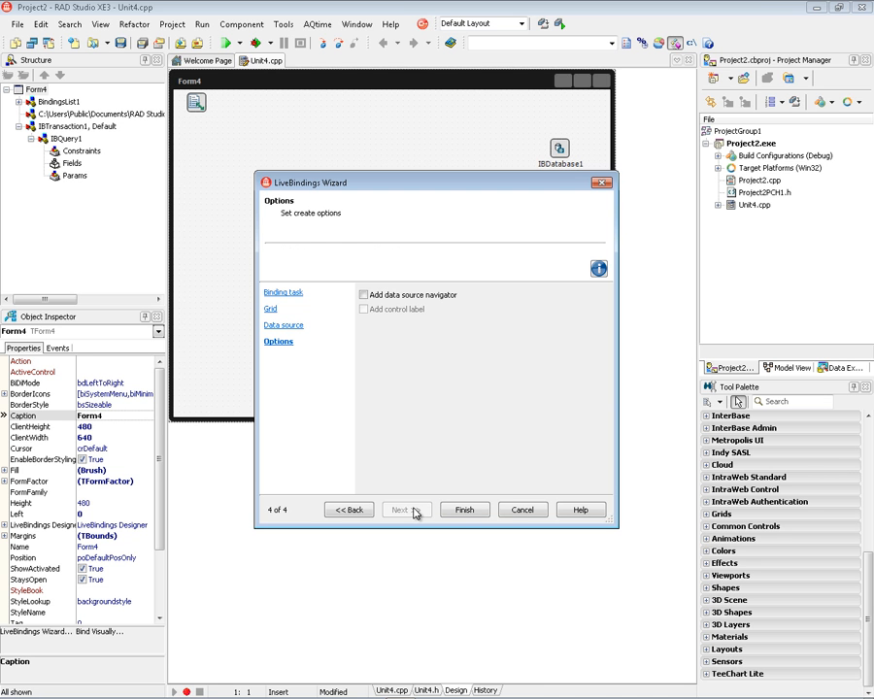
click(365, 295)
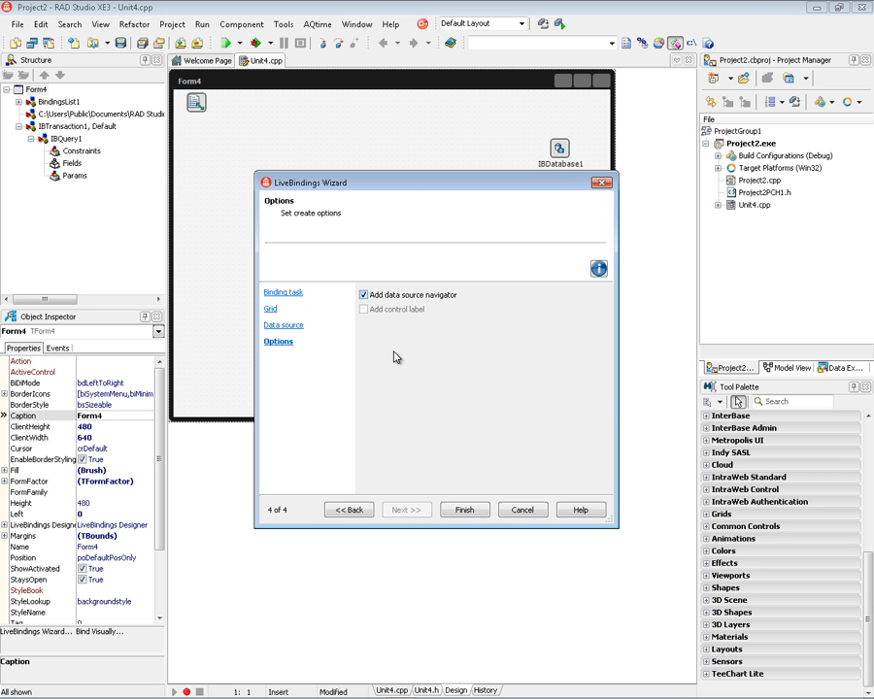
click(465, 509)
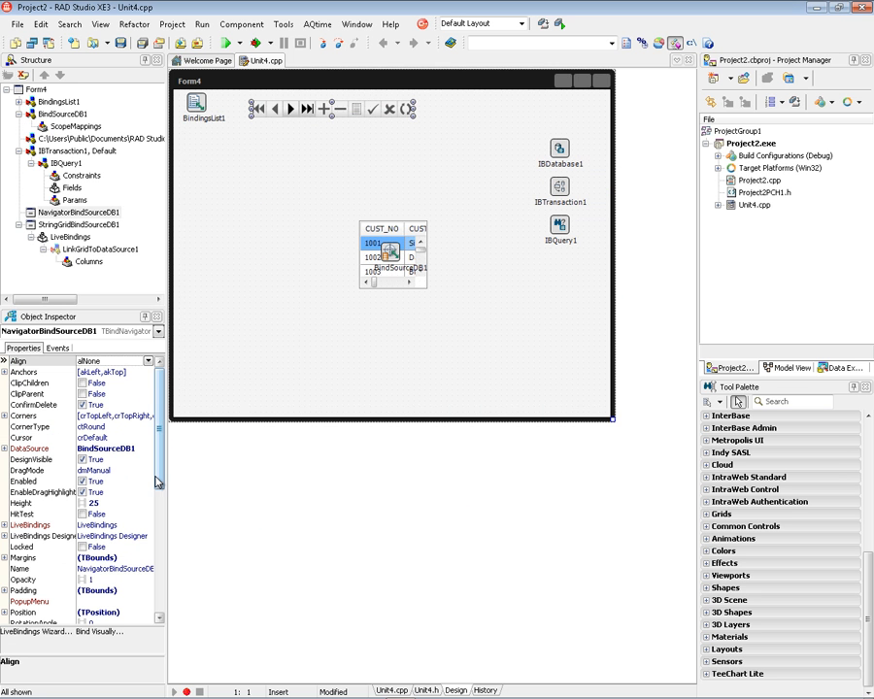
Trim the navigator's VisibleButtons to hide its editing buttons
scroll(down, 3)
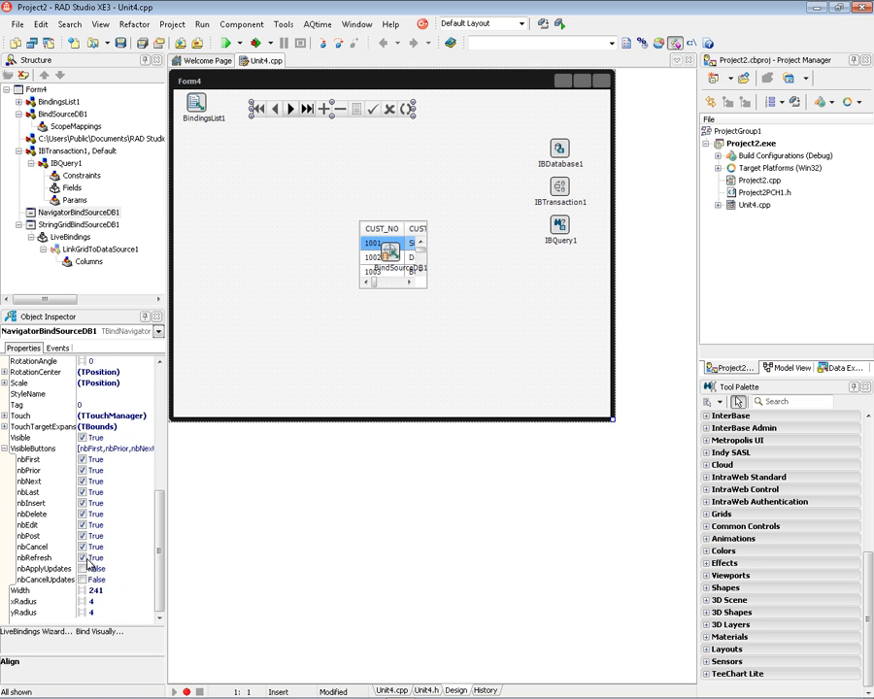
click(93, 558)
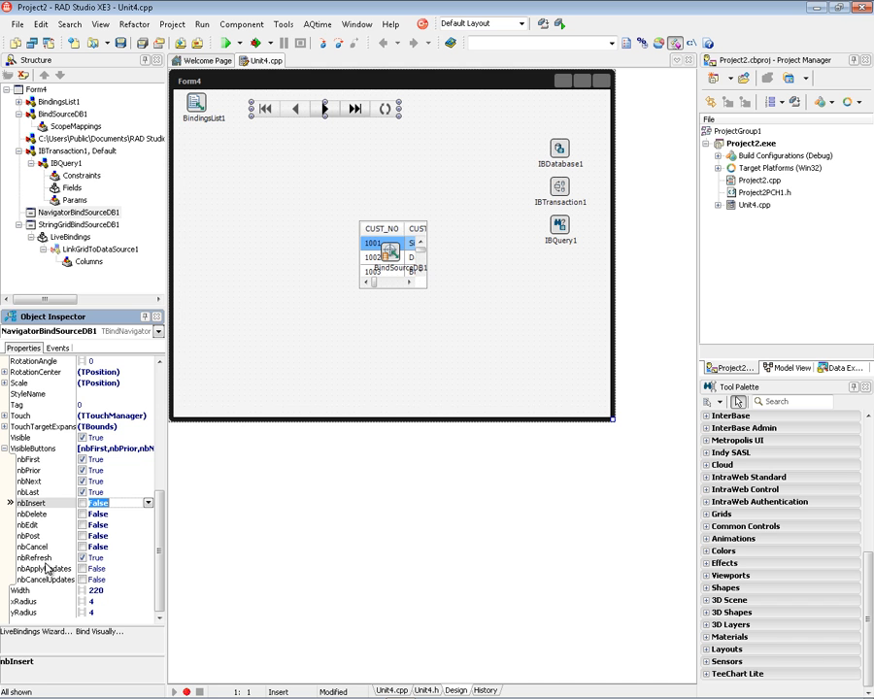
mouse_move(501, 198)
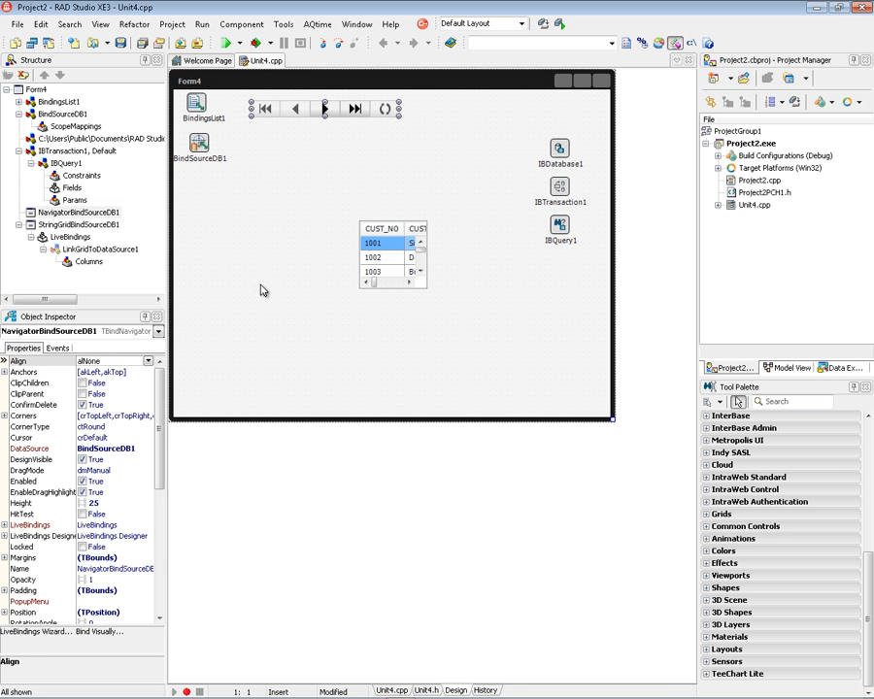
Align the navigator to alTop and the StringGrid to alClient
click(147, 359)
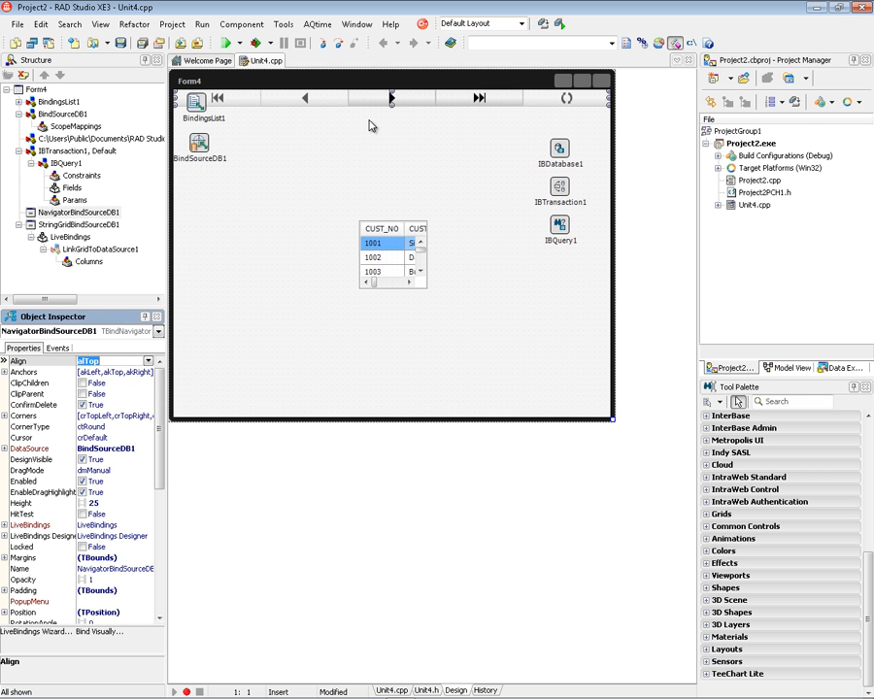
click(392, 243)
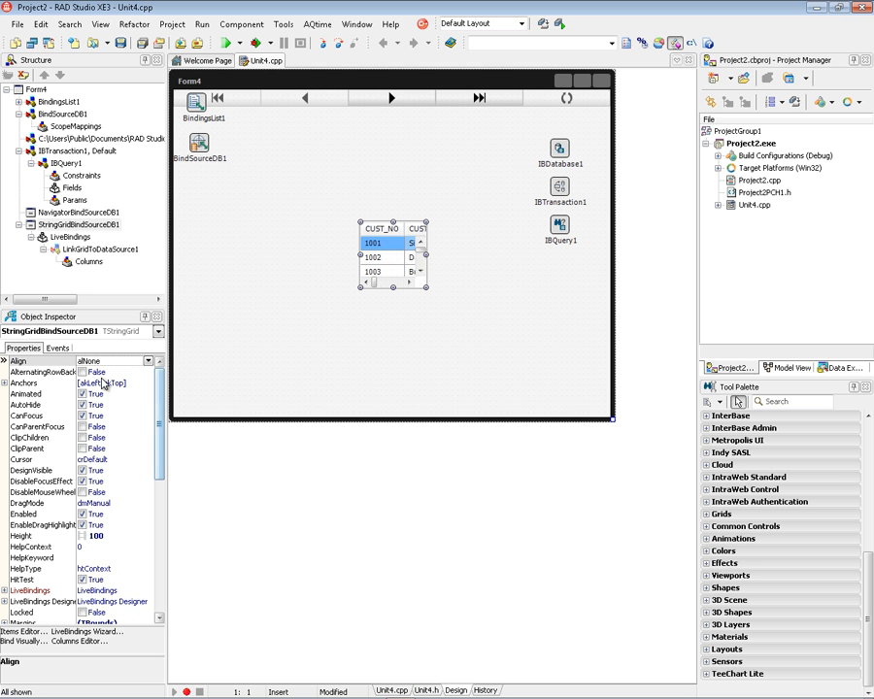
click(151, 359)
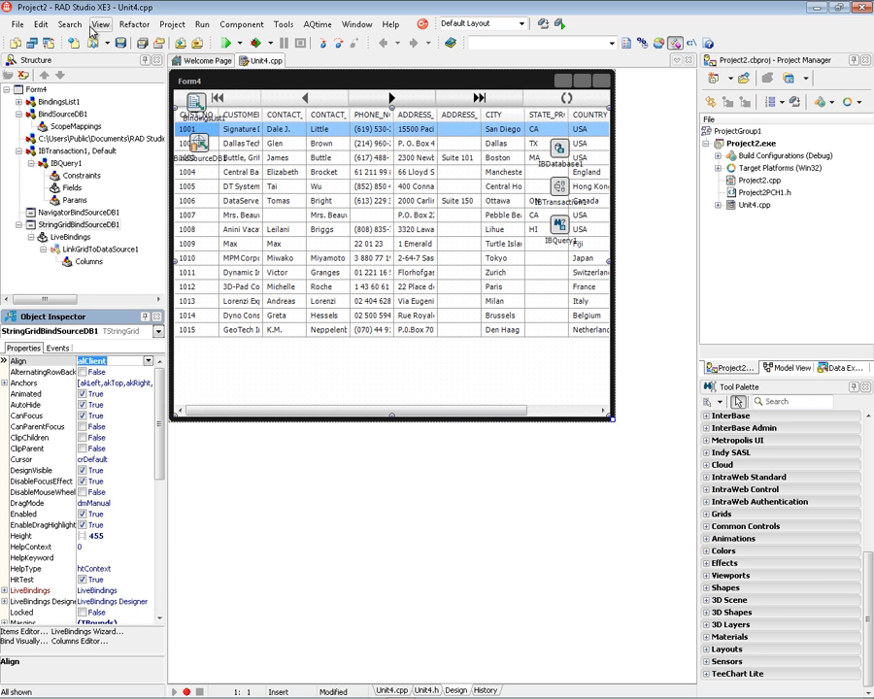
Show View > LiveBindings Designer and drag the binding and grid nodes into a clearer layout
click(101, 23)
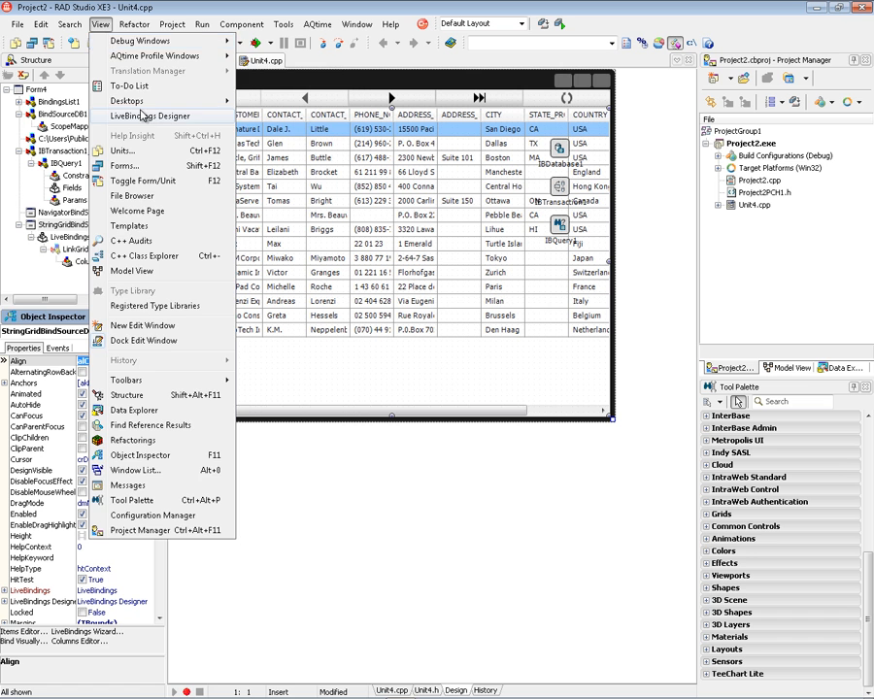
click(142, 116)
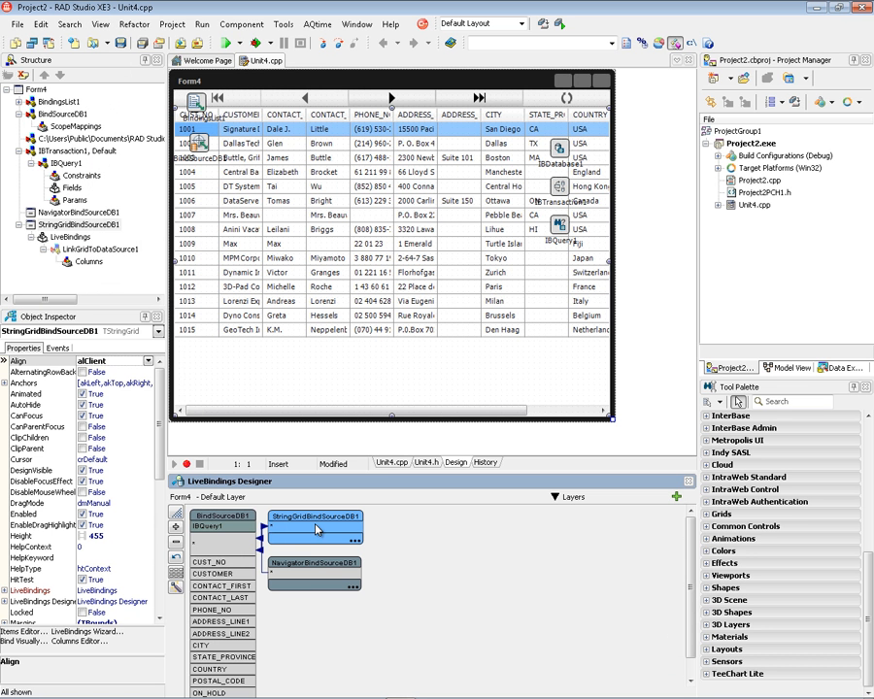
drag(315, 516, 474, 517)
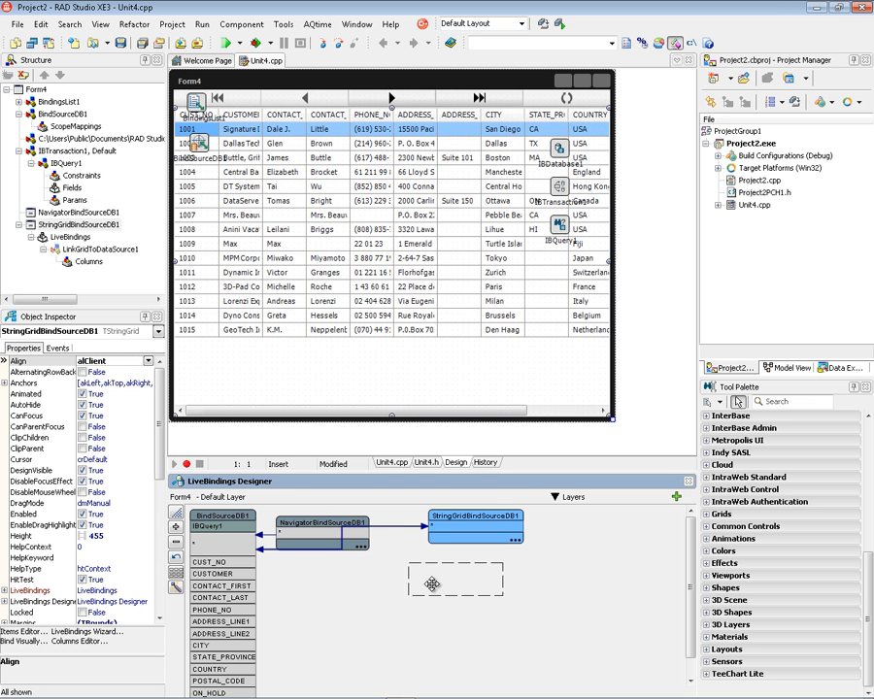
drag(475, 524, 323, 591)
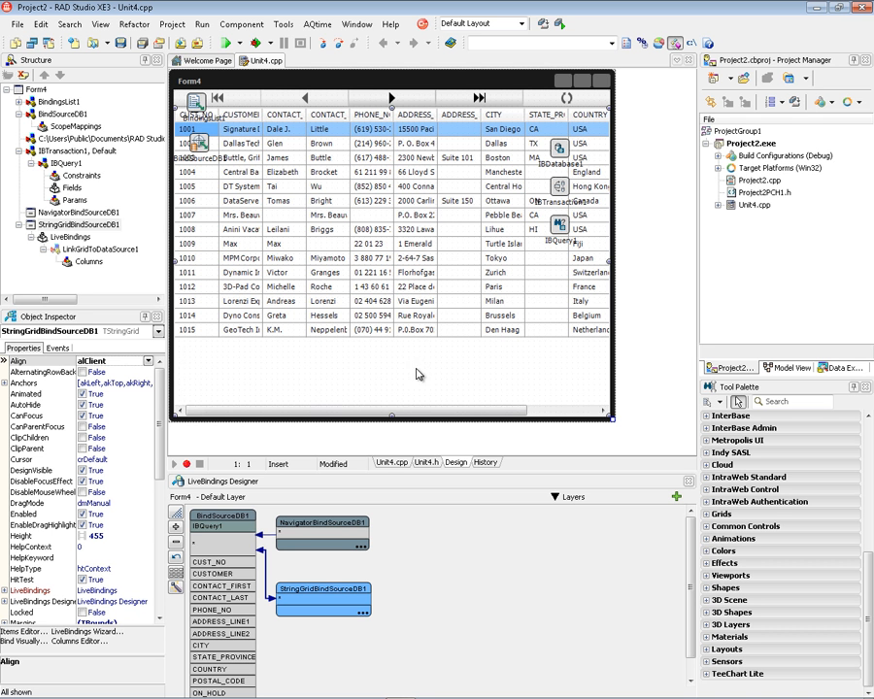
mouse_move(579, 212)
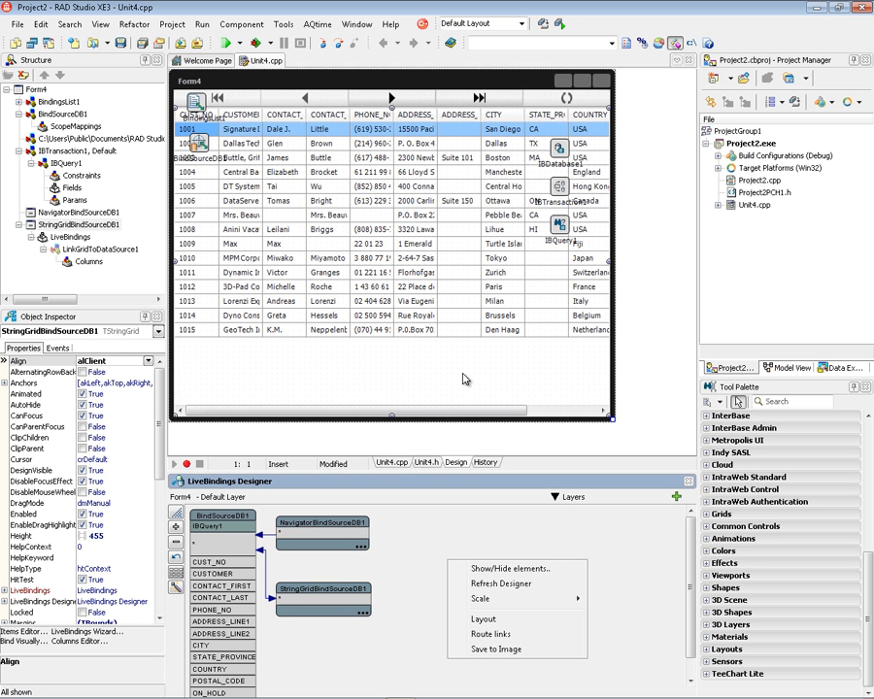
mouse_move(474, 350)
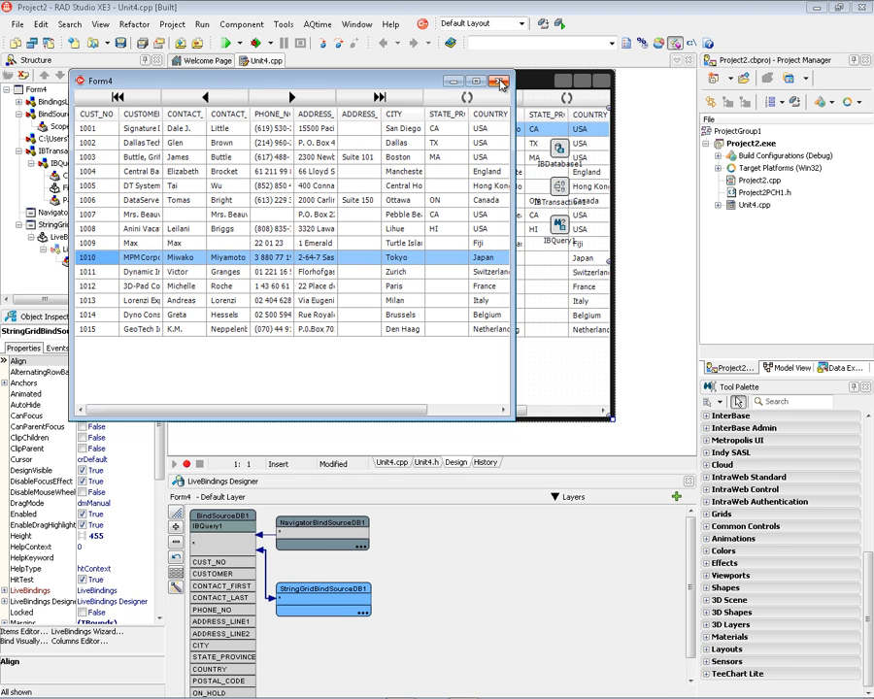
mouse_move(499, 82)
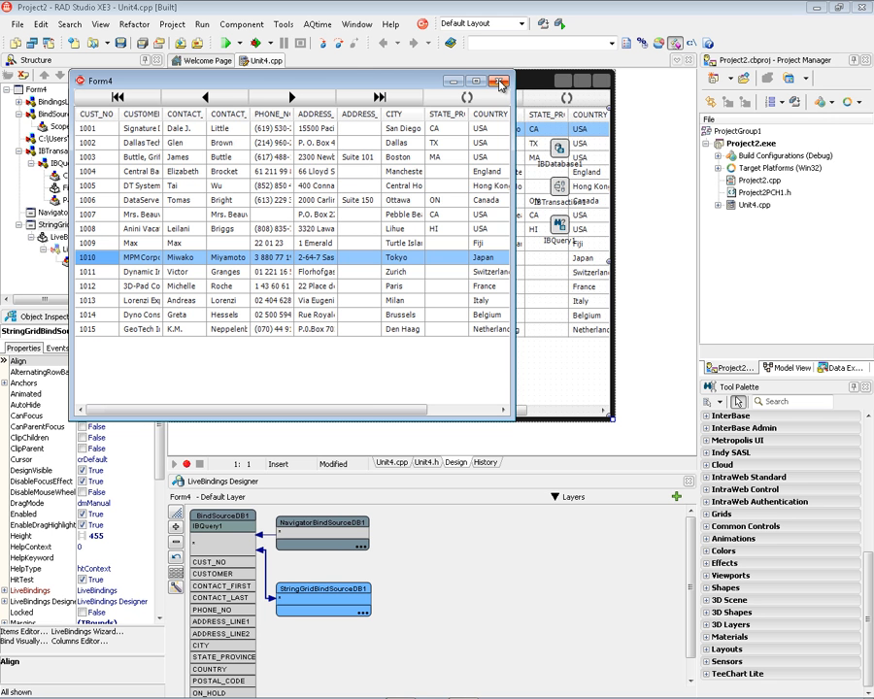
mouse_move(501, 85)
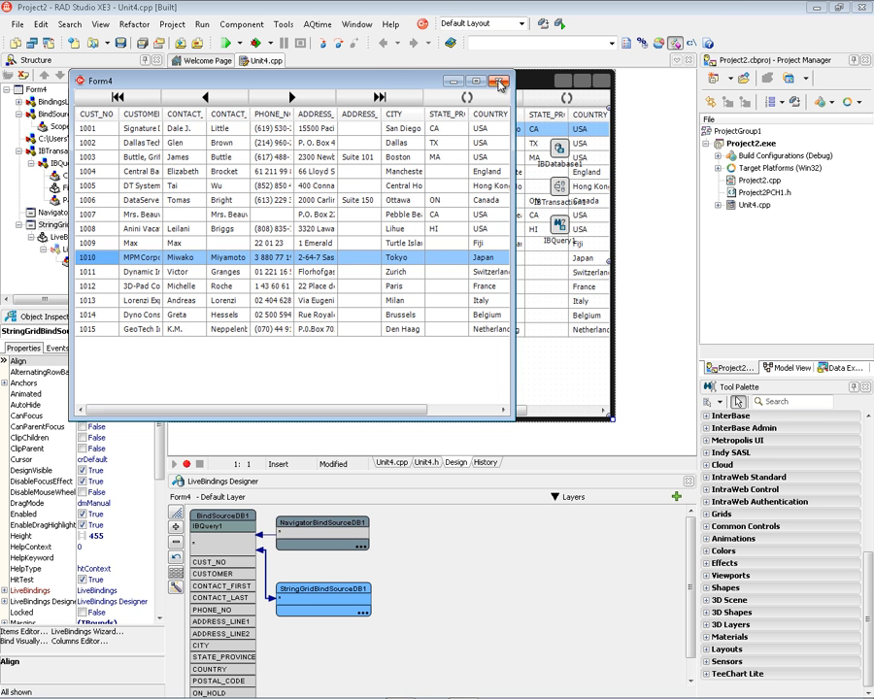
click(499, 81)
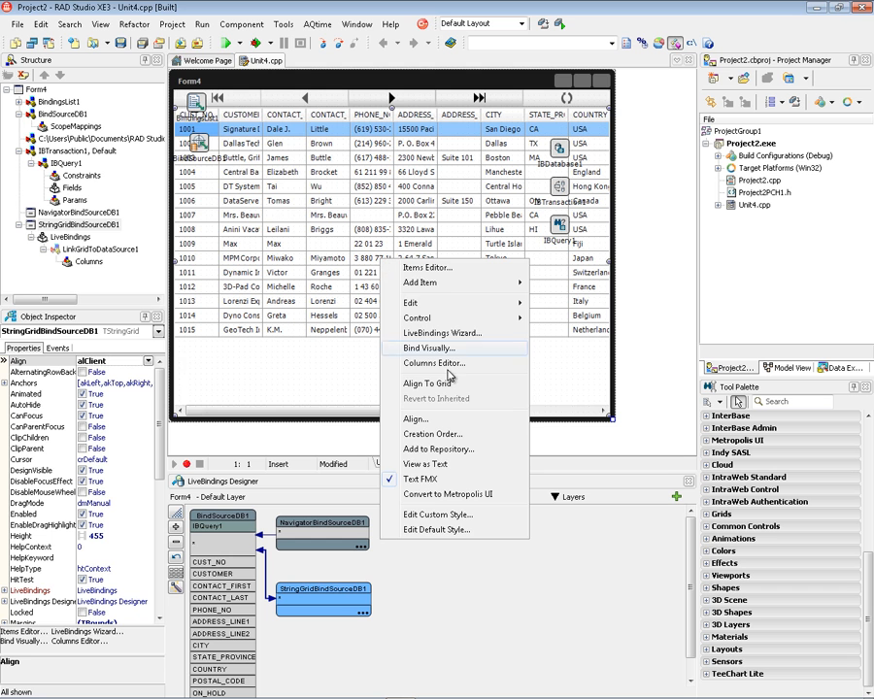
Add all CUSTOMER fields as explicit columns on LinkGridToDataSource1 and review CITY, ADDRESS_LINE1 and CUSTOMER
click(435, 364)
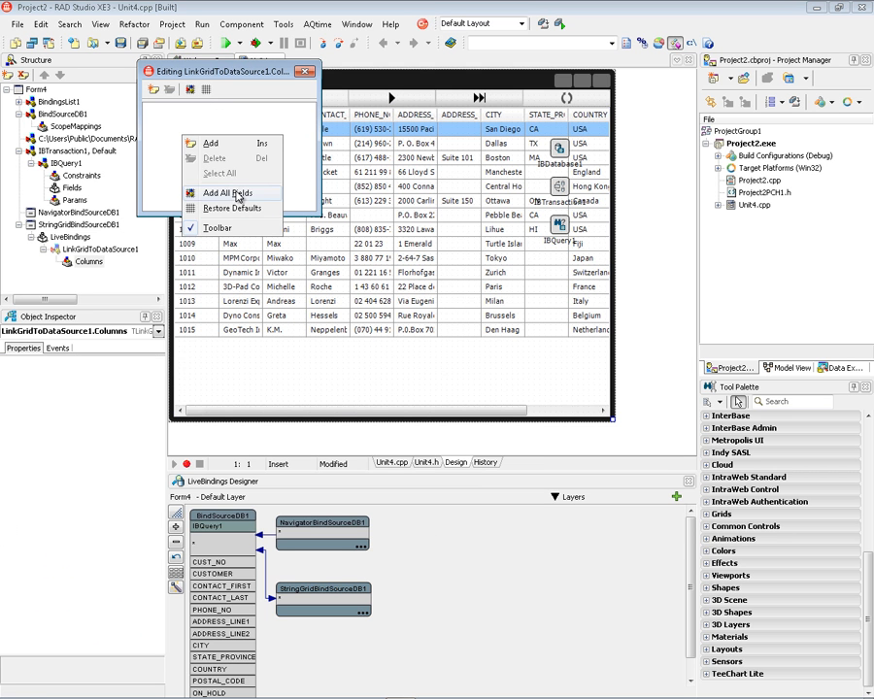
click(225, 193)
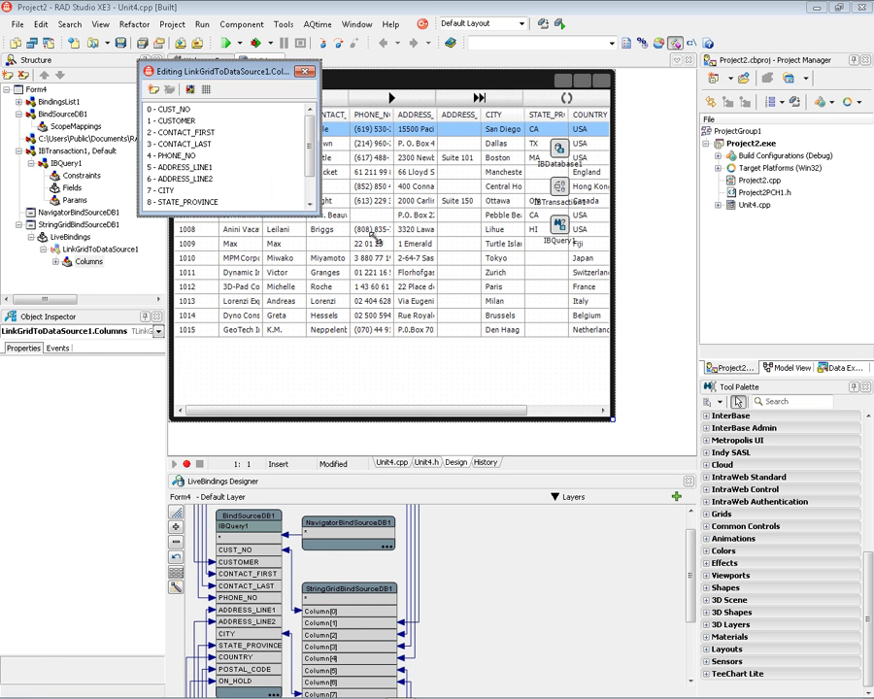
click(185, 200)
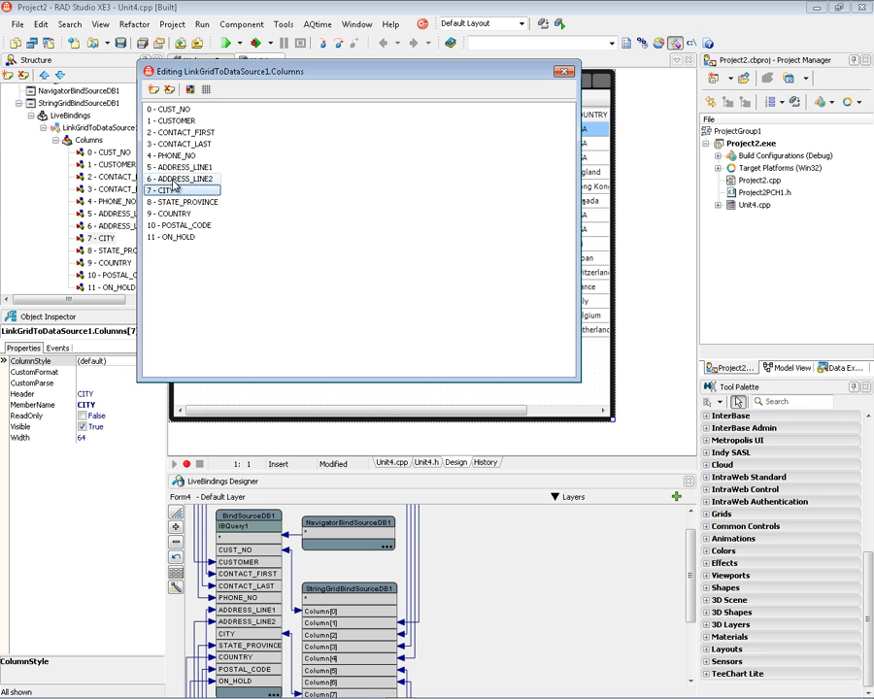
click(183, 167)
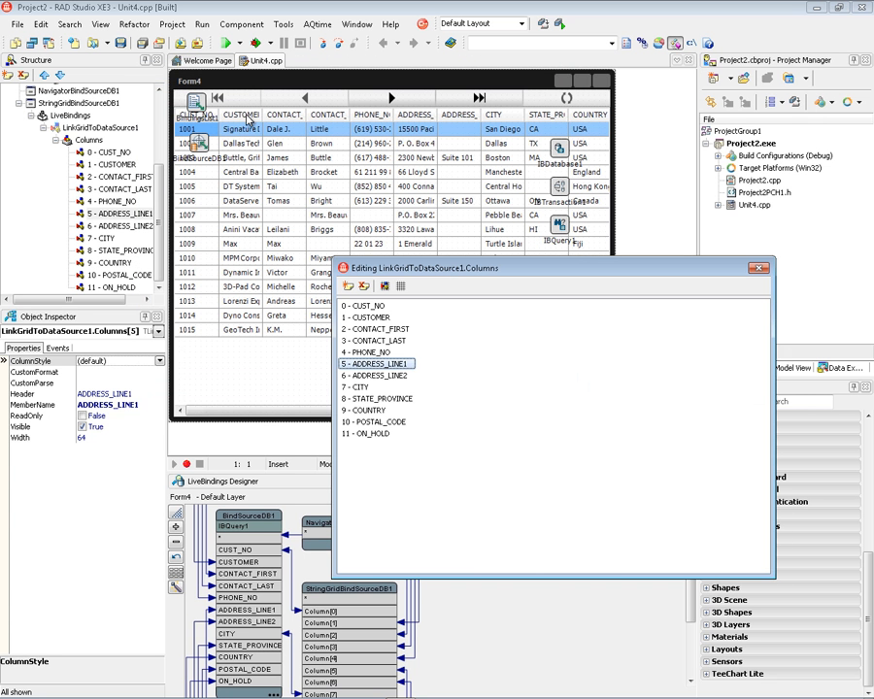
click(369, 318)
text(150)
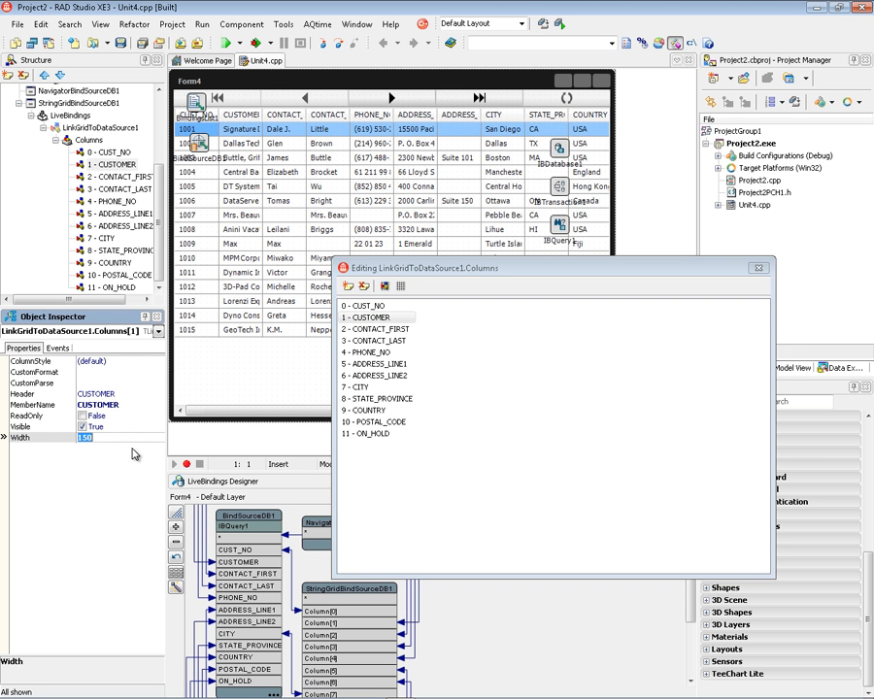
click(757, 268)
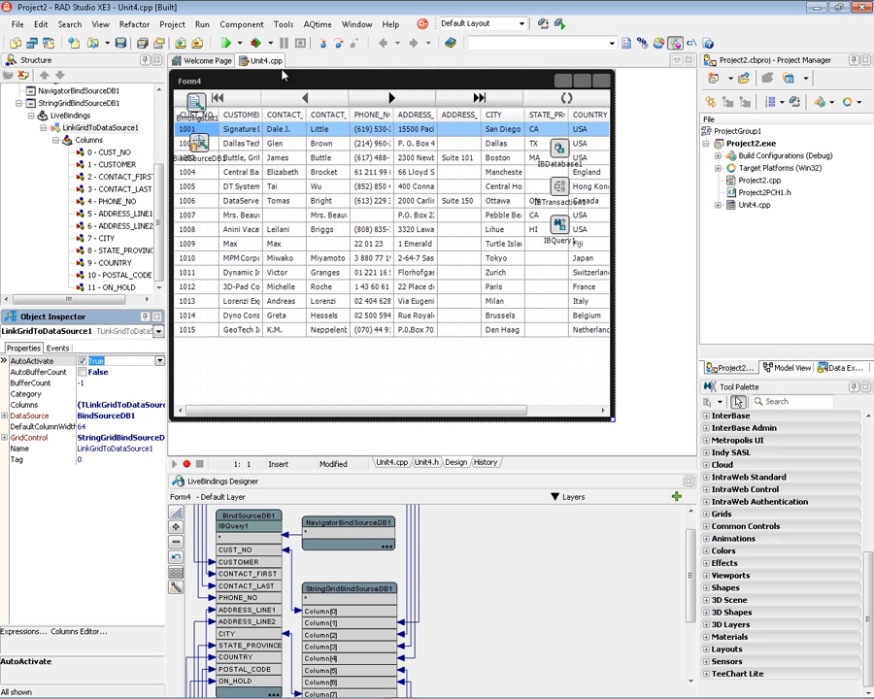
Run the application to preview the populated customer grid, then close it
click(225, 43)
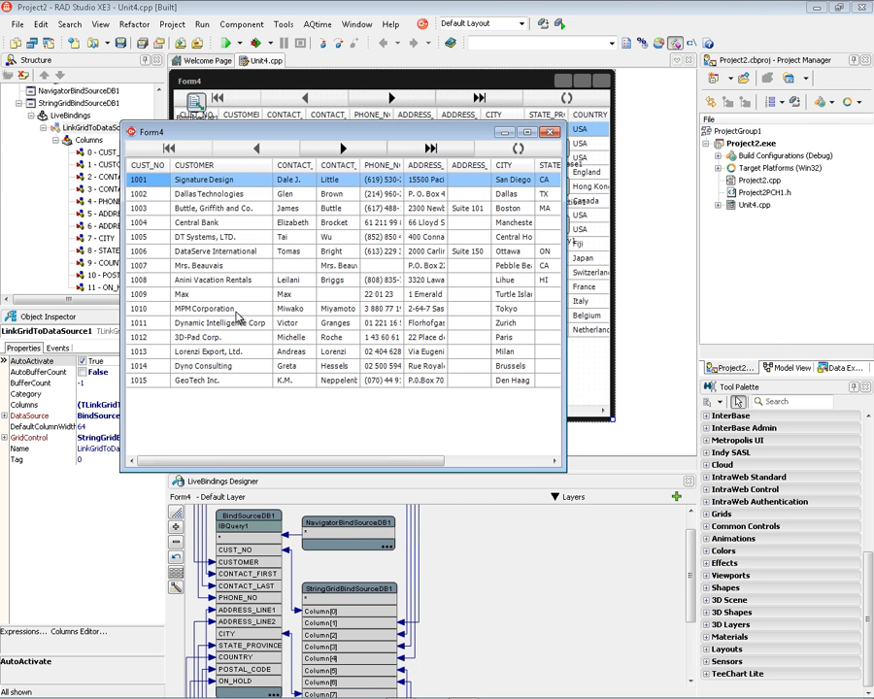
click(551, 132)
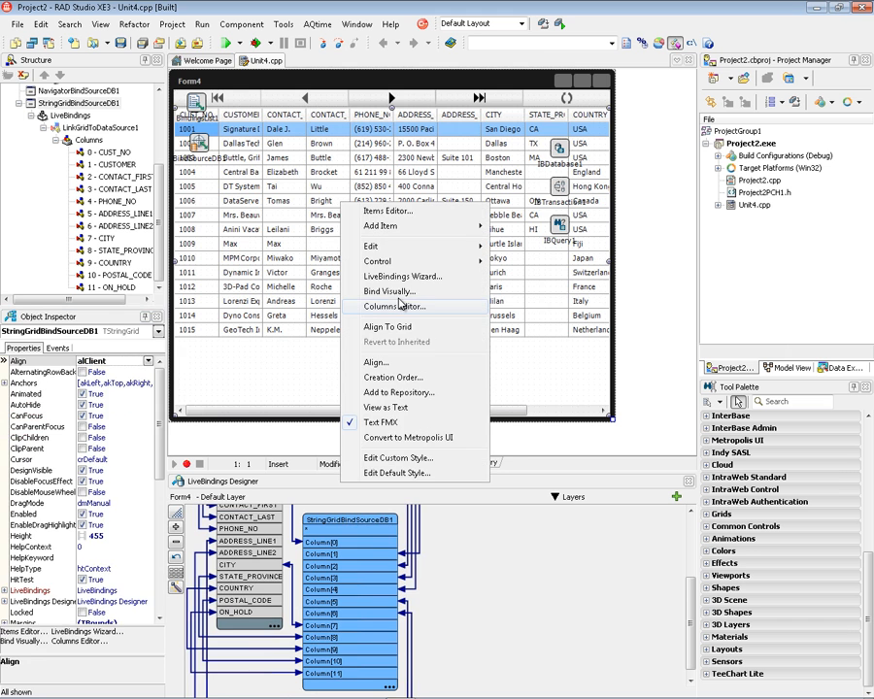
Set the CONTACT_FIRST and CONTACT_LAST column headers to FirstName and LastName
click(393, 307)
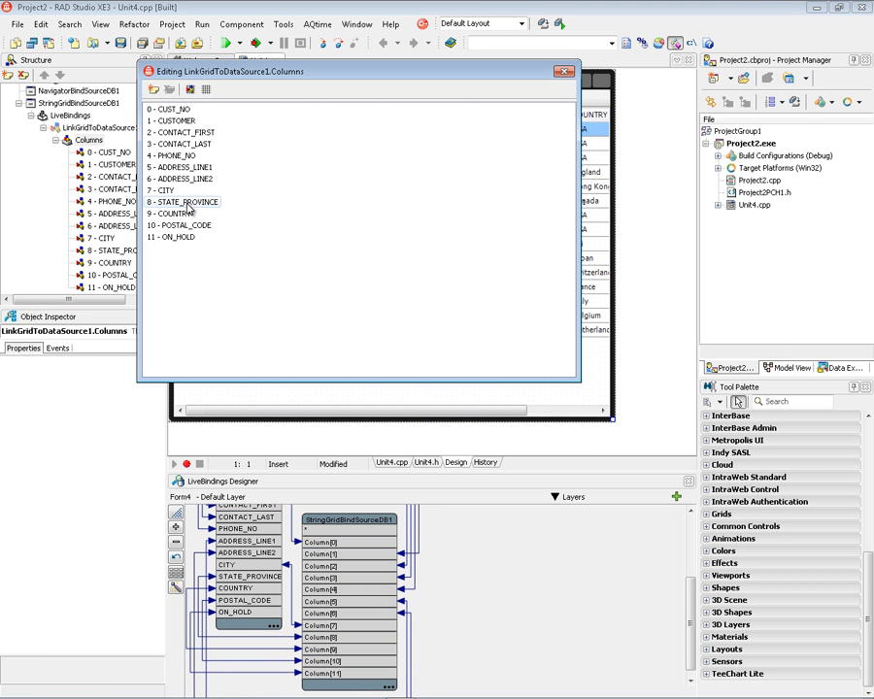
click(183, 179)
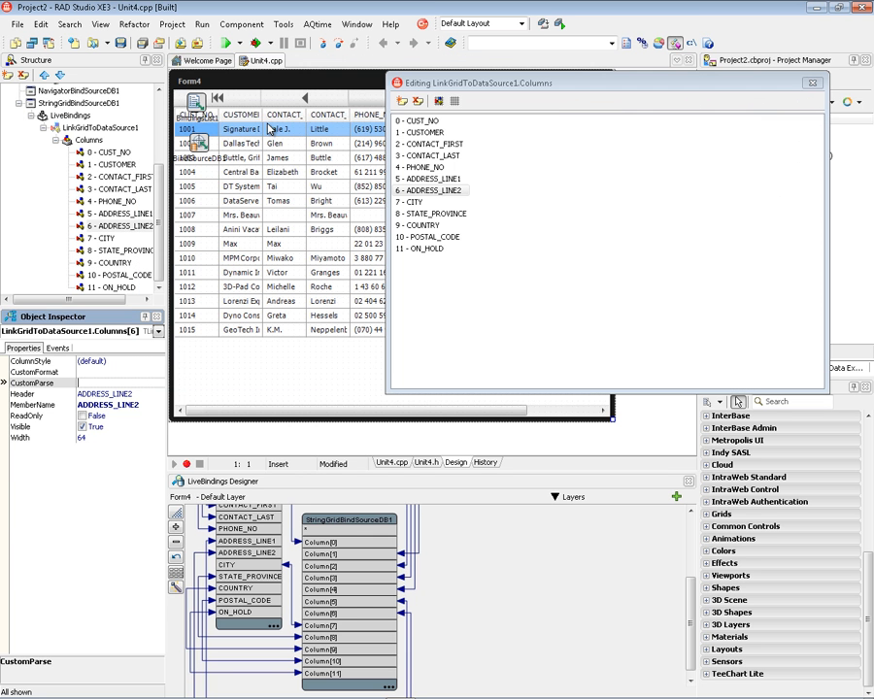
click(350, 520)
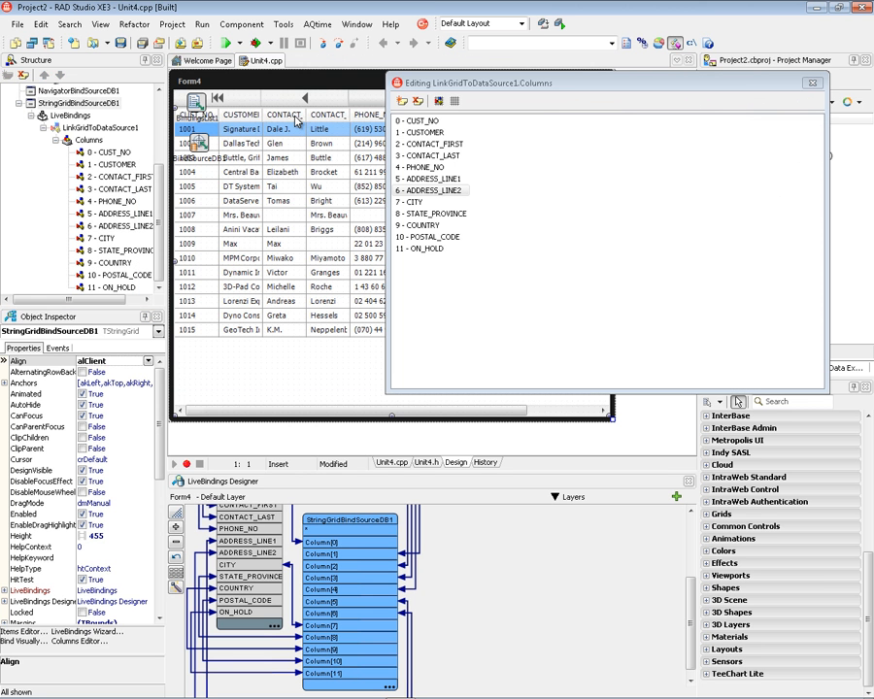
click(424, 132)
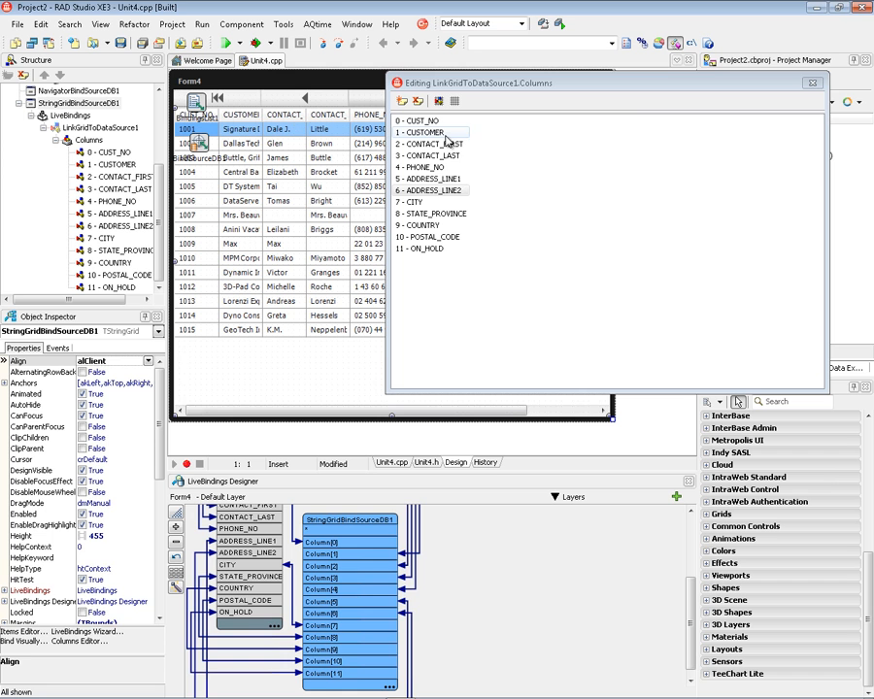
click(432, 144)
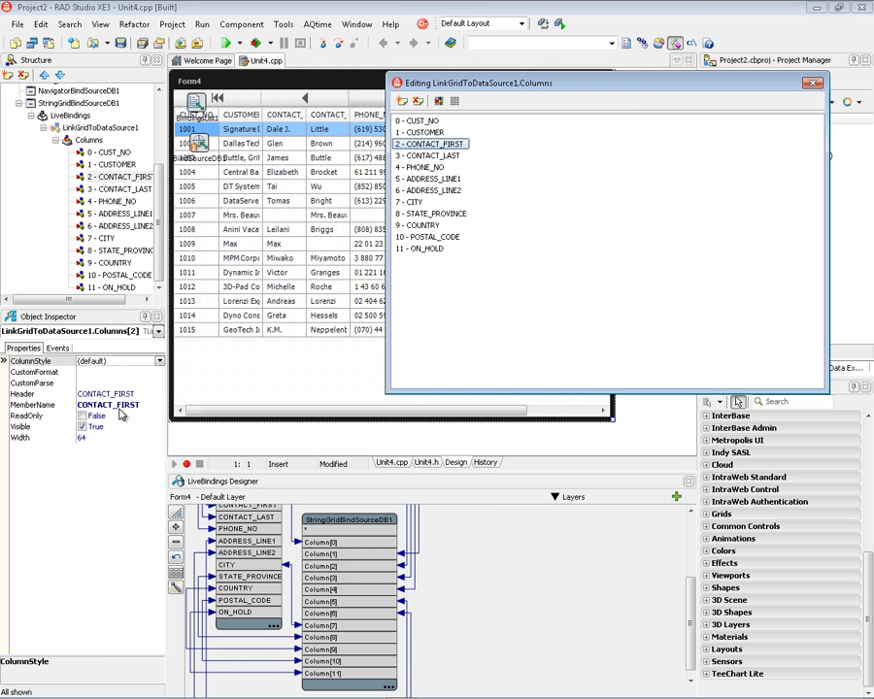
click(35, 393)
text(FirstName)
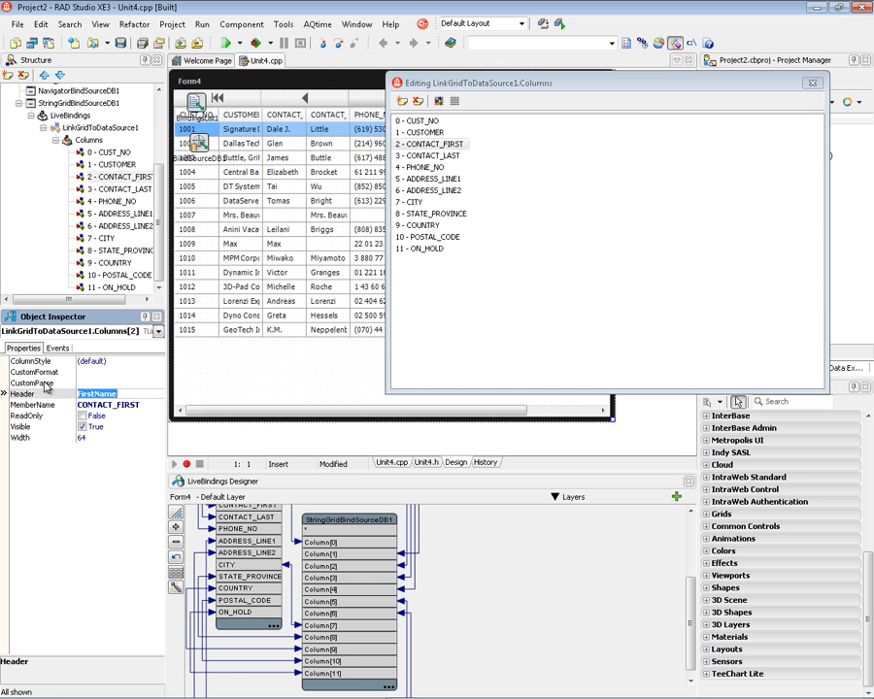
Run the form to confirm the renamed FirstName and LastName headers, then close it
click(431, 155)
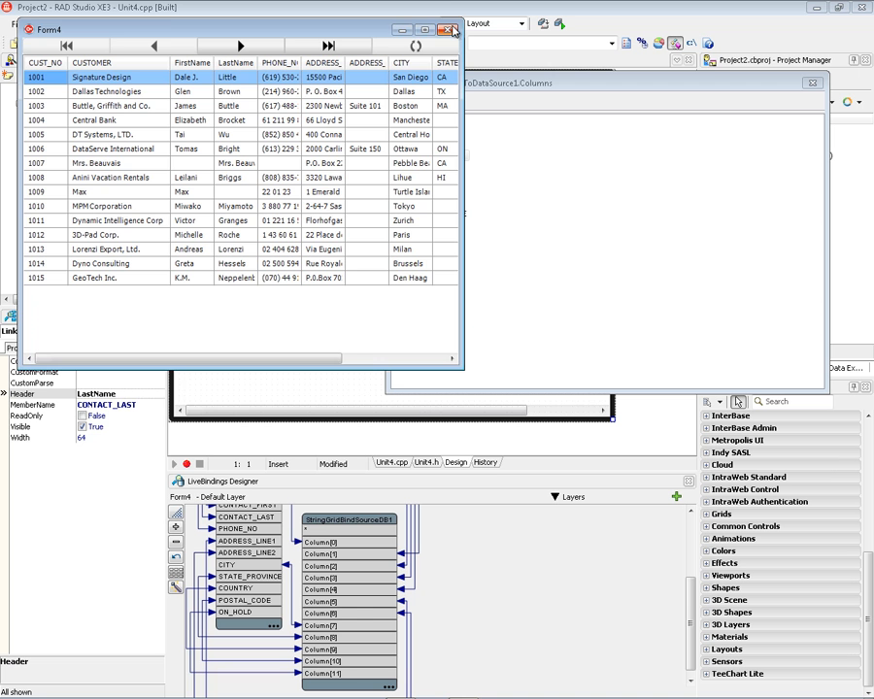
click(439, 30)
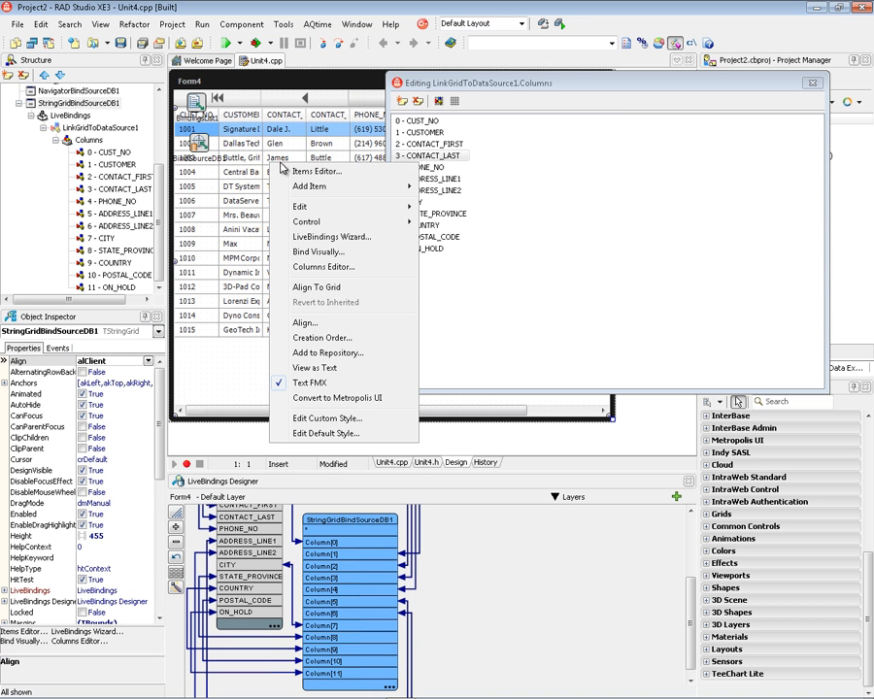
Load Transparent.Style from C:\Users\Public\Public Documents\RAD Studio\10.0\Styles into the style book
click(327, 433)
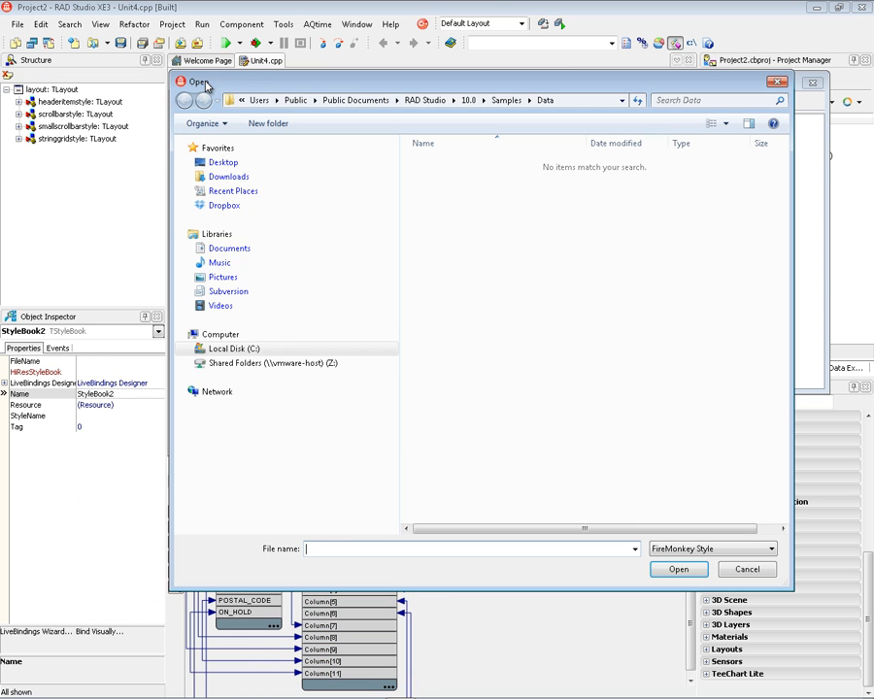
click(233, 347)
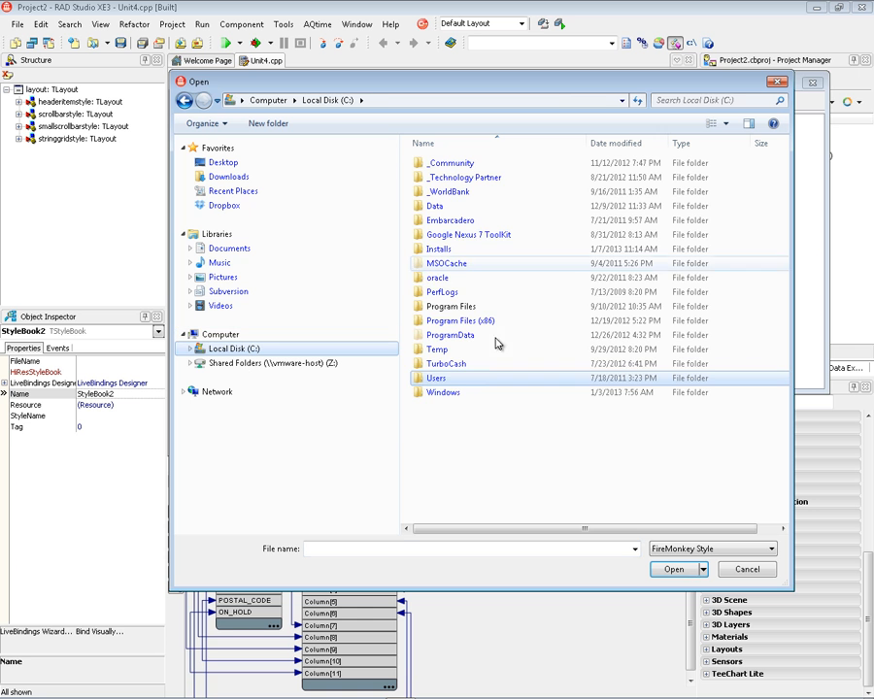
double_click(435, 377)
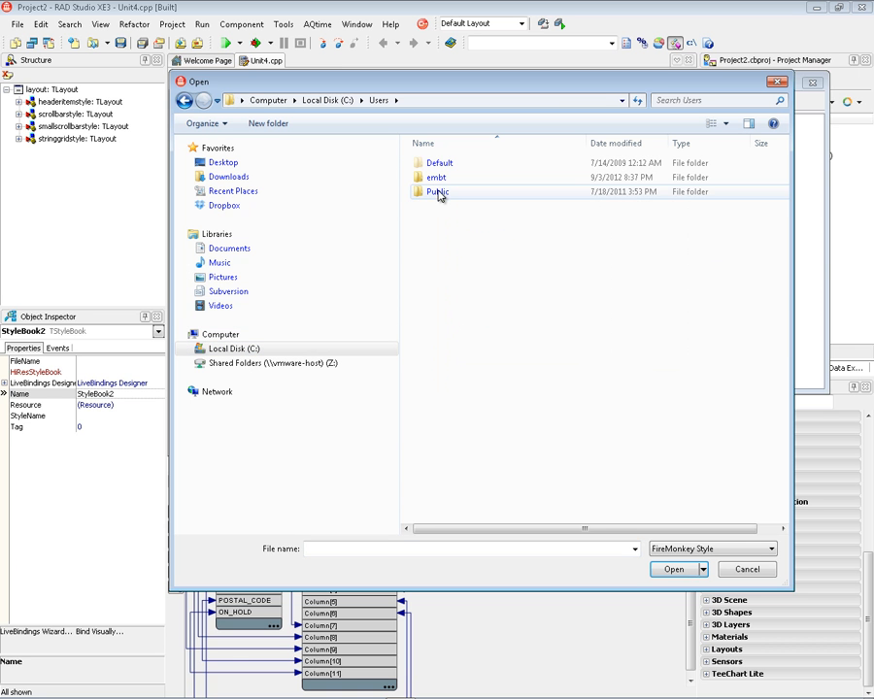
double_click(437, 193)
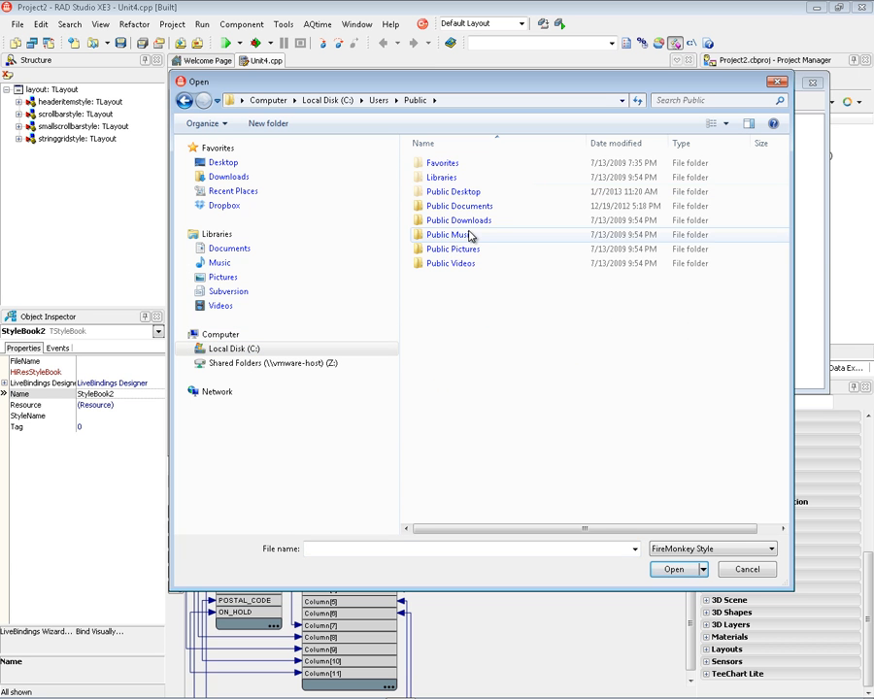
double_click(459, 206)
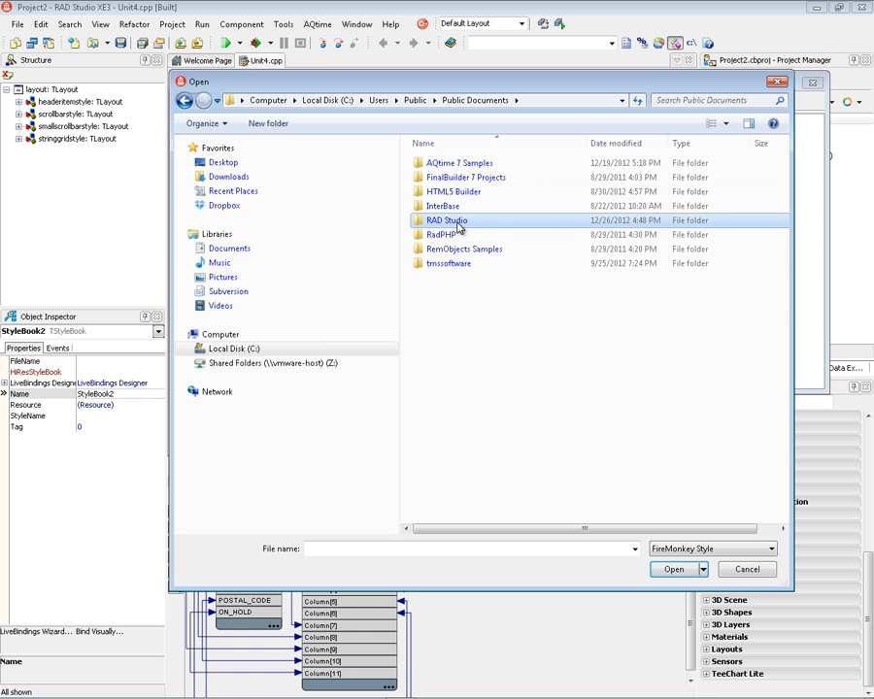
double_click(447, 221)
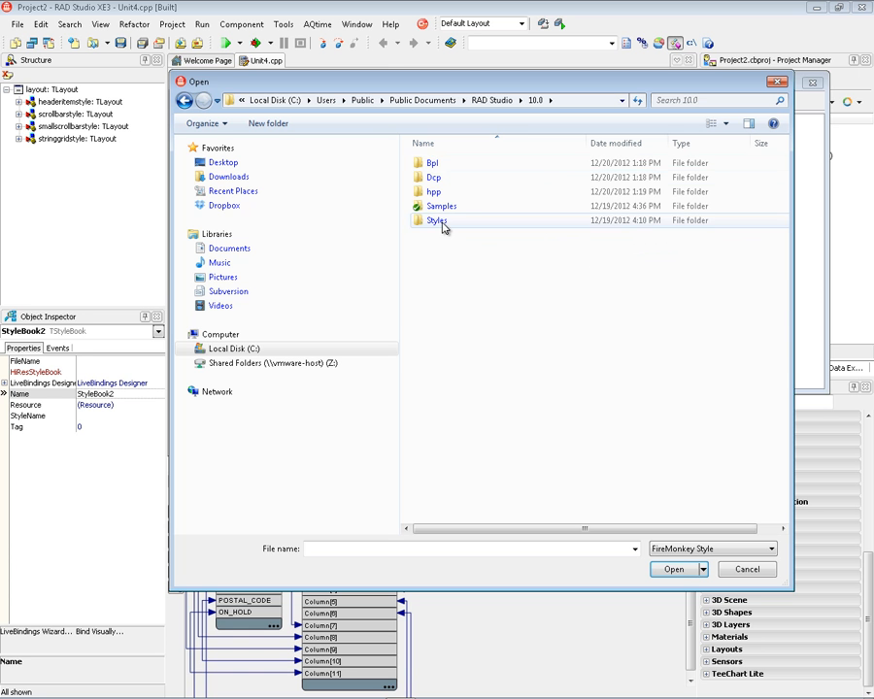
double_click(435, 221)
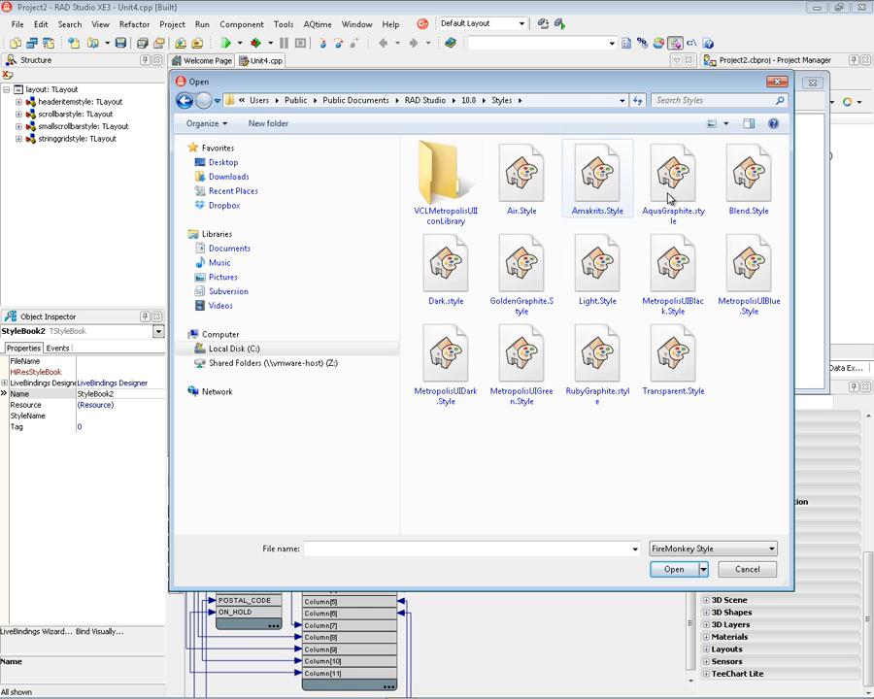
click(672, 354)
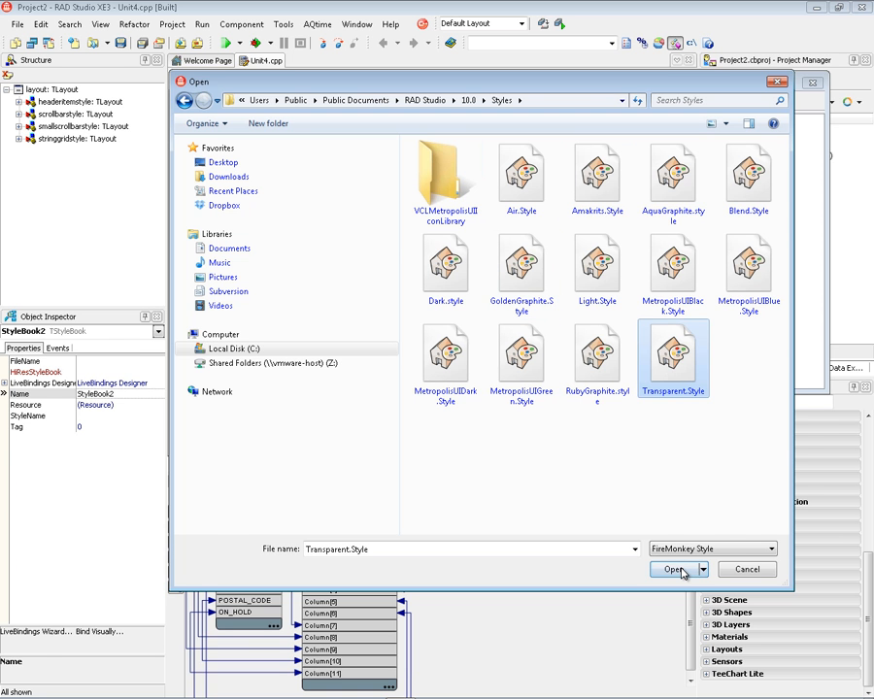
click(675, 569)
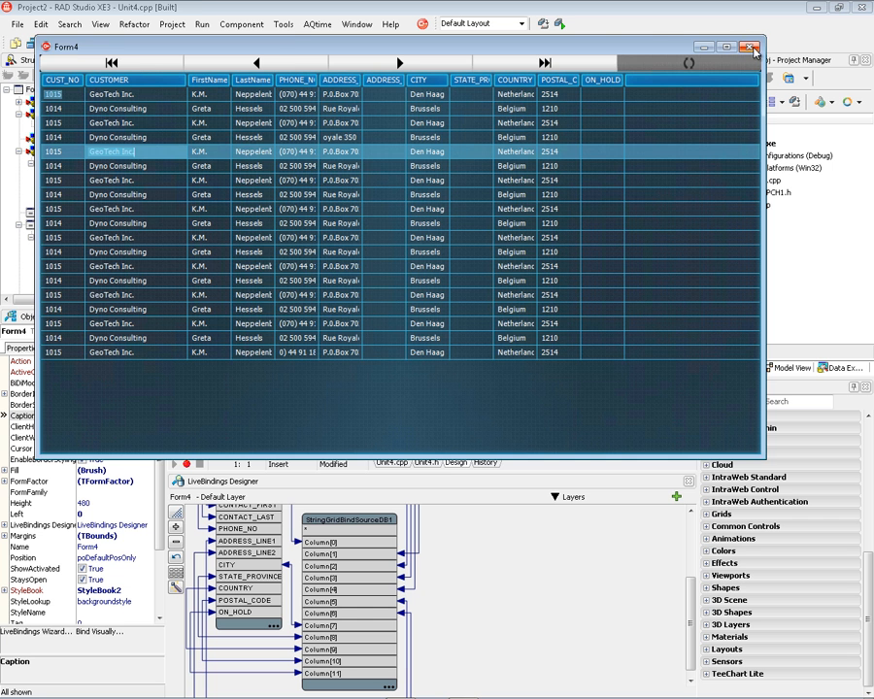
Close the running form showing the dark Transparent style on the customer grid
click(754, 47)
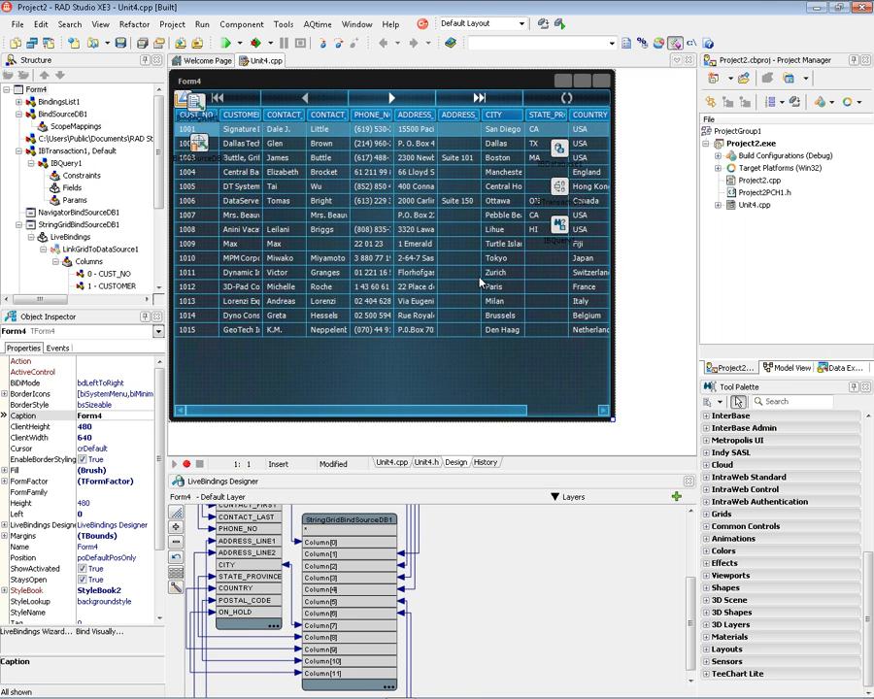
mouse_move(563, 152)
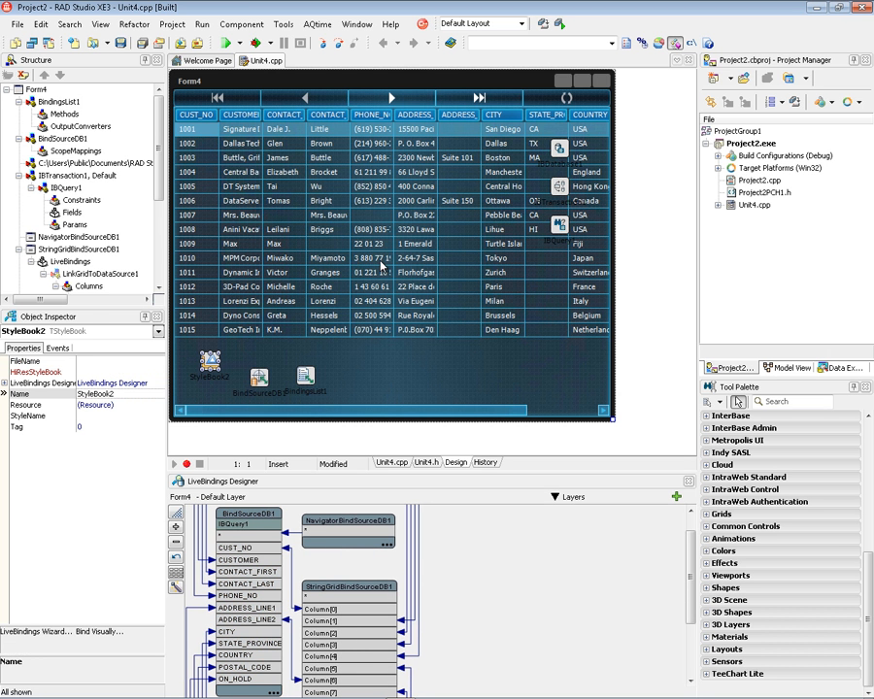
mouse_move(379, 270)
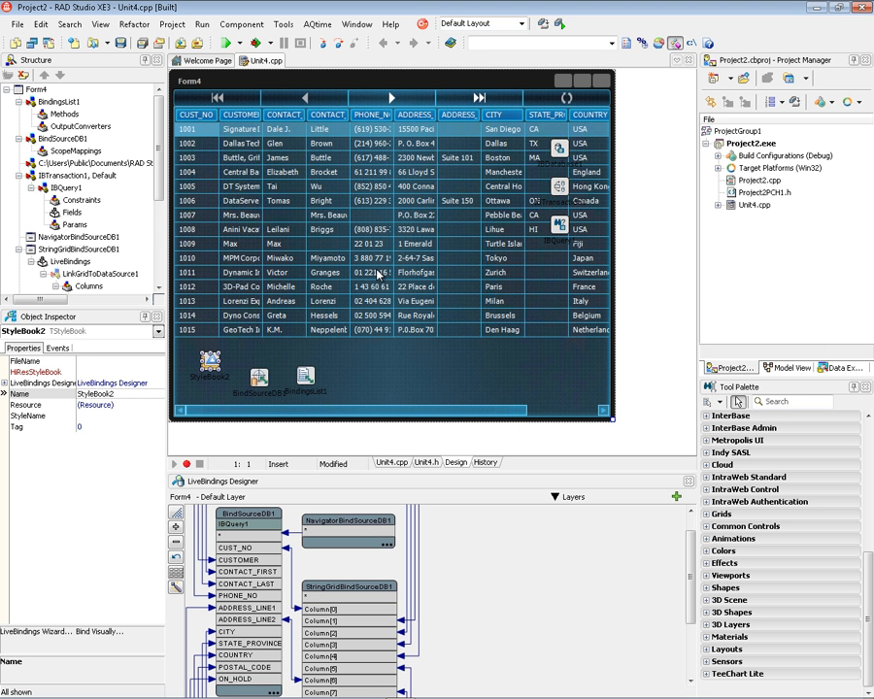